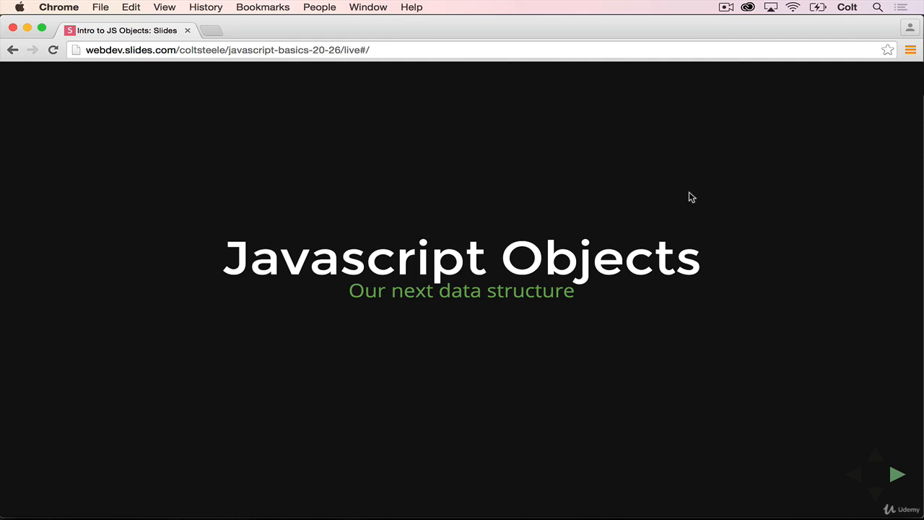
# Advance from the Javascript Objects title slide to the Objectives slide.
pyautogui.click(897, 474)
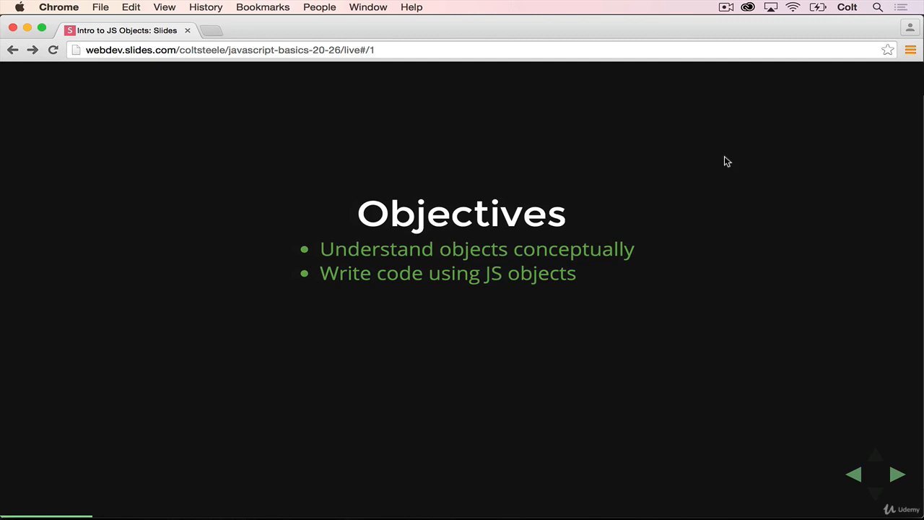
# Advance to the slide modelling a single person as an array versus an object.
pyautogui.click(897, 474)
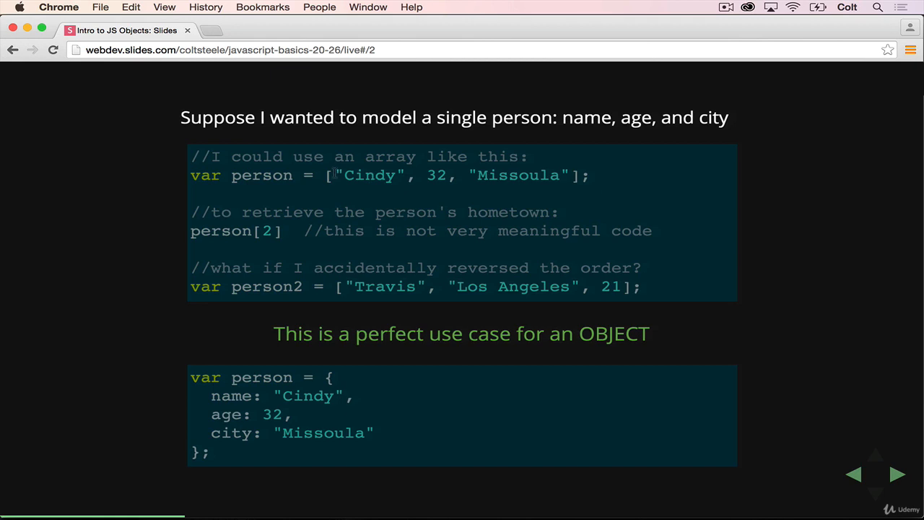
pyautogui.moveTo(397, 179)
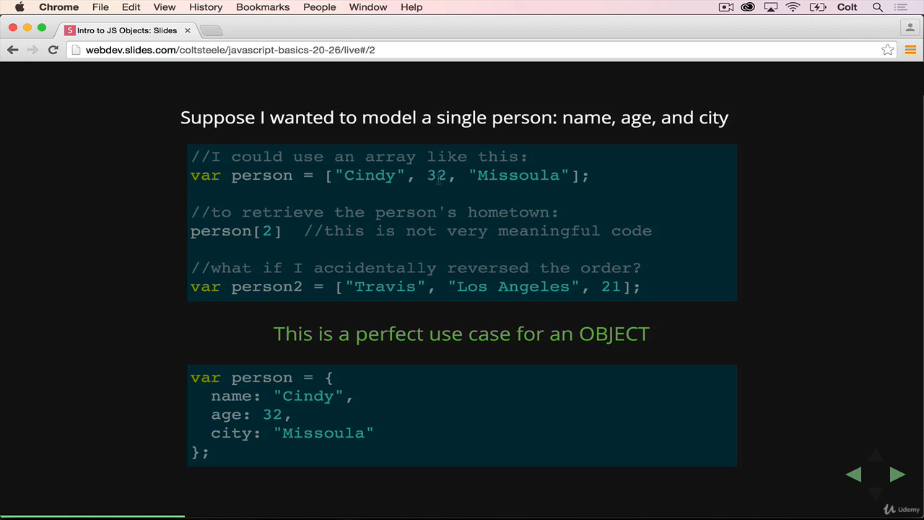
pyautogui.moveTo(584, 187)
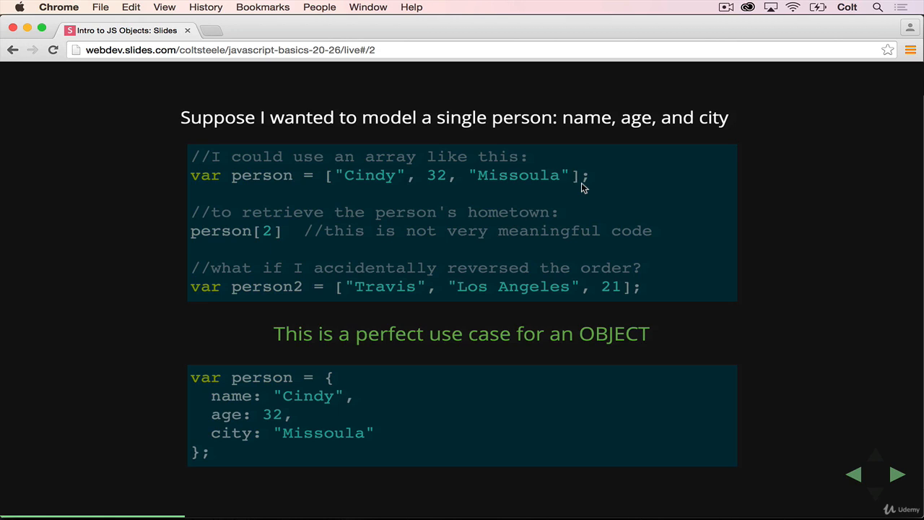
pyautogui.moveTo(554, 173)
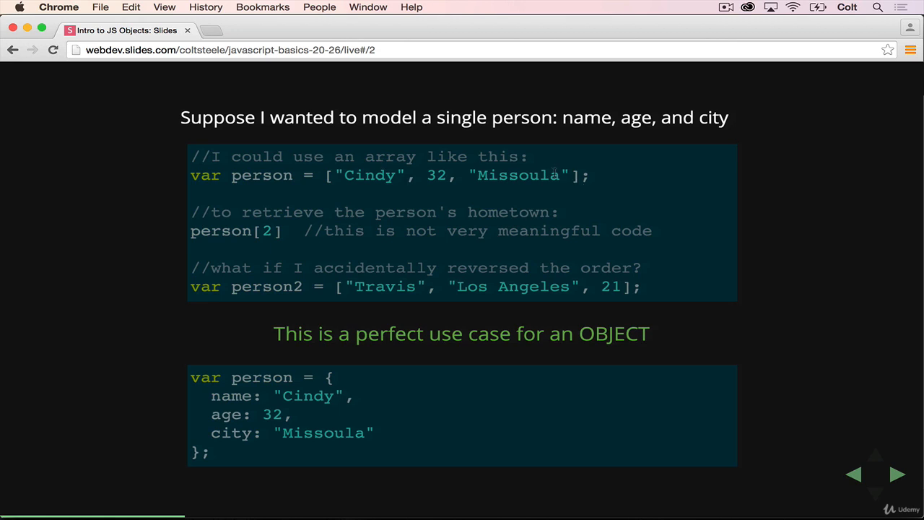
pyautogui.moveTo(449, 194)
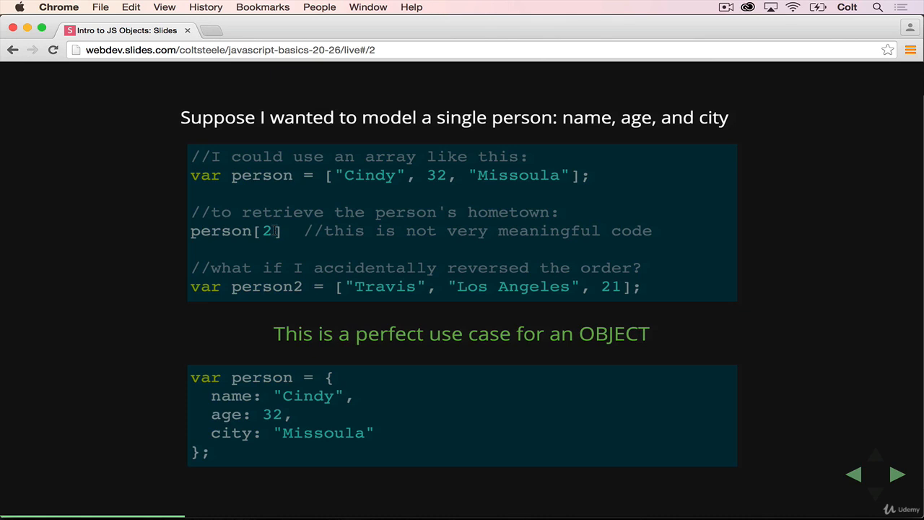
pyautogui.moveTo(639, 309)
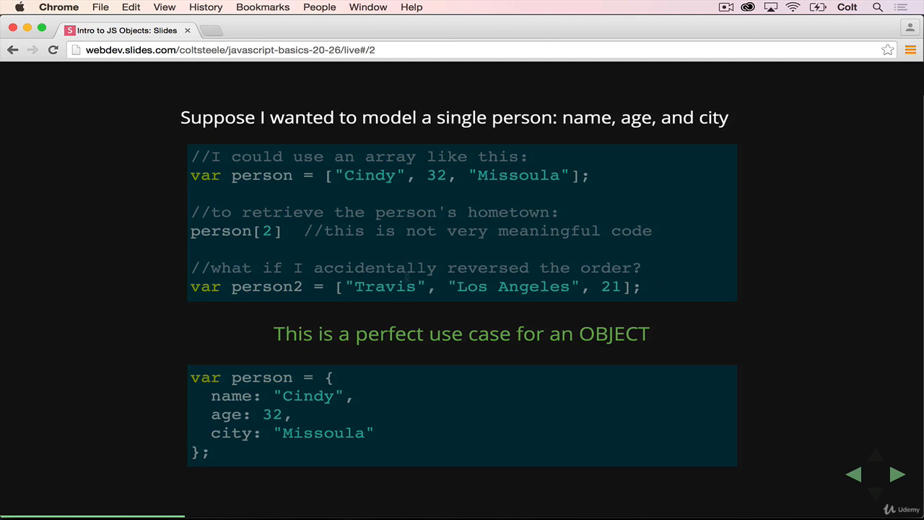
pyautogui.moveTo(542, 277)
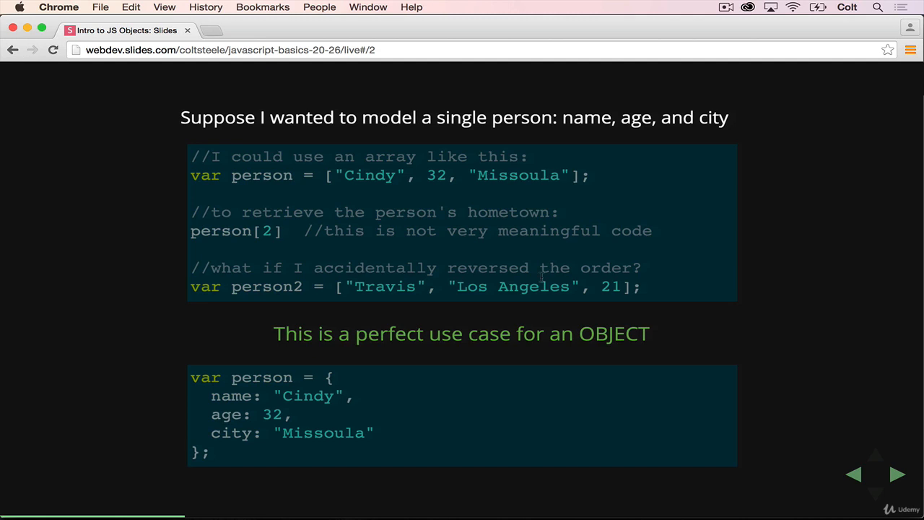
pyautogui.moveTo(615, 300)
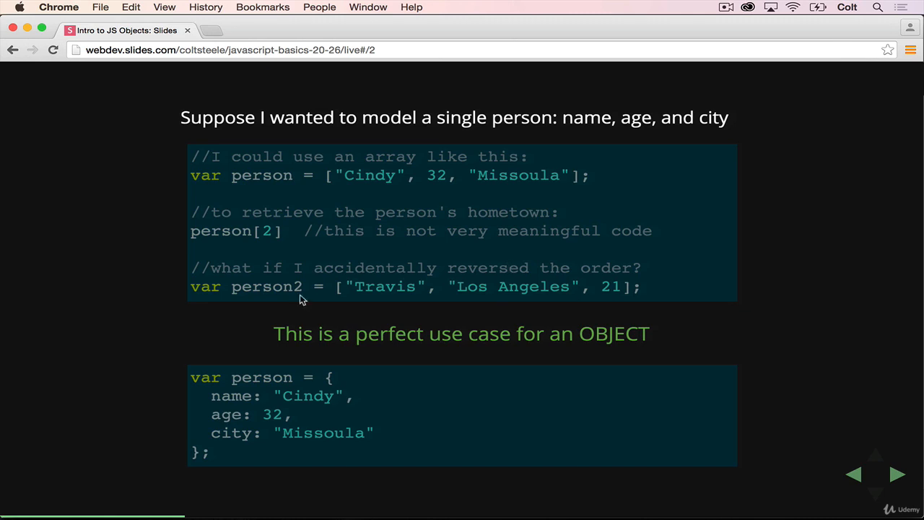
pyautogui.moveTo(604, 277)
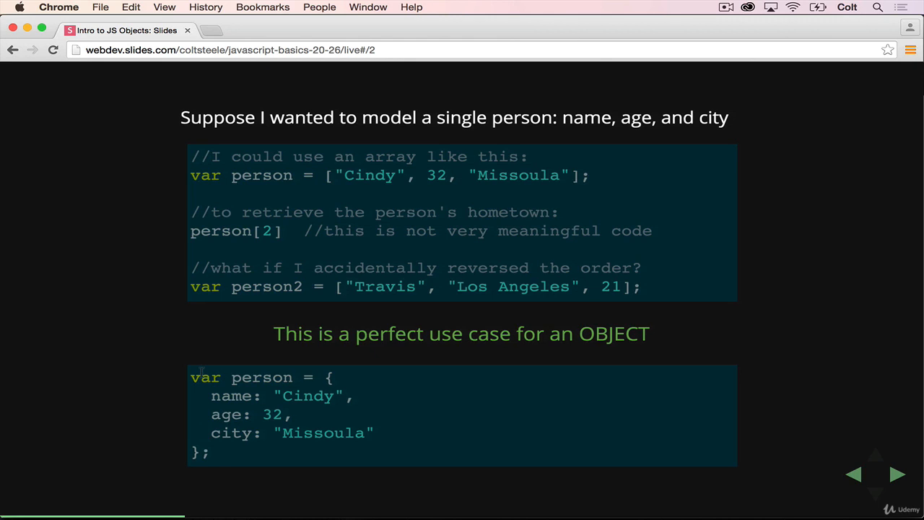
pyautogui.moveTo(346, 192)
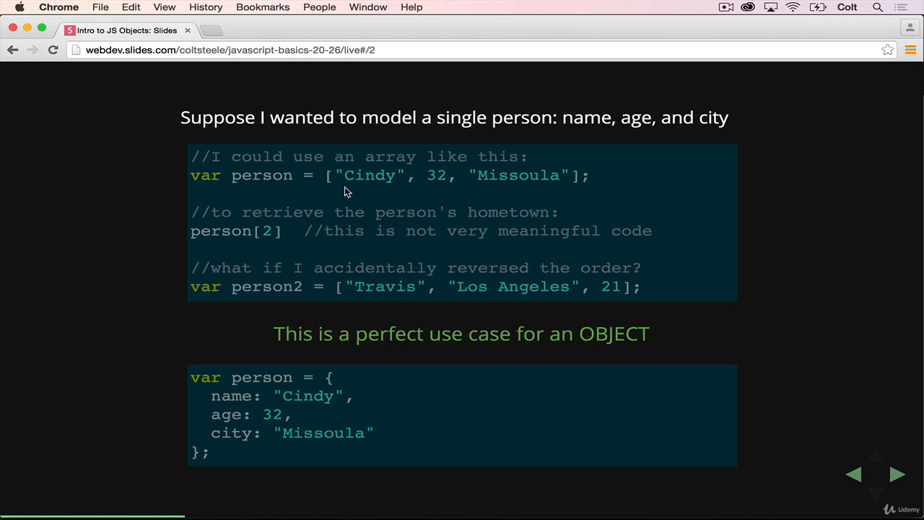
pyautogui.moveTo(481, 174)
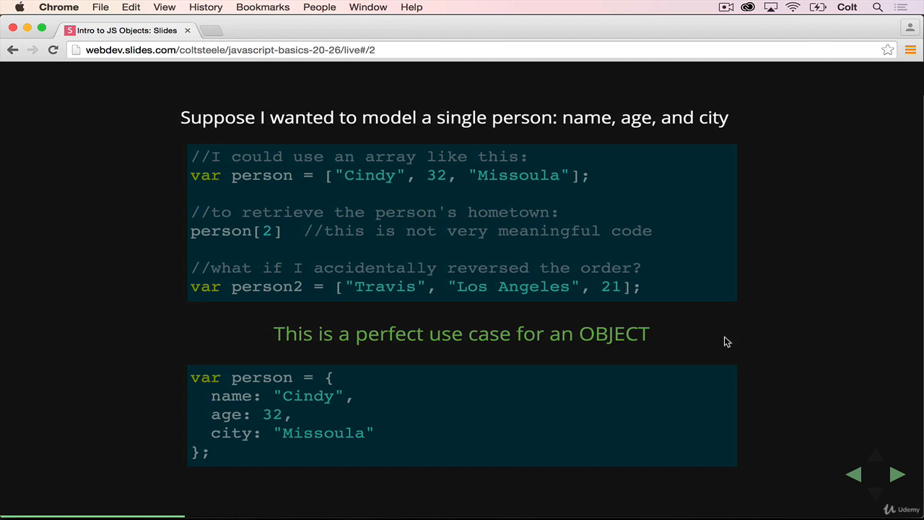
# Advance to the 'Objects: Store data in key-value pairs' slide.
pyautogui.click(897, 474)
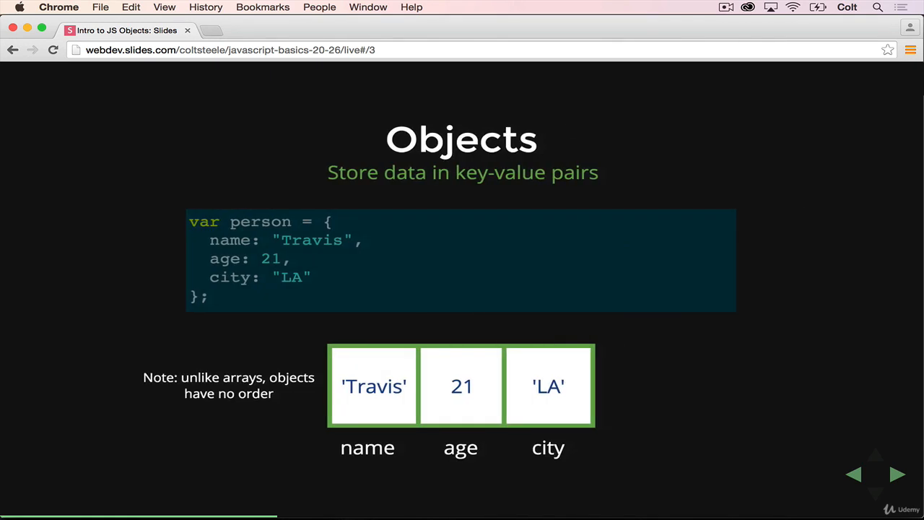
pyautogui.moveTo(637, 344)
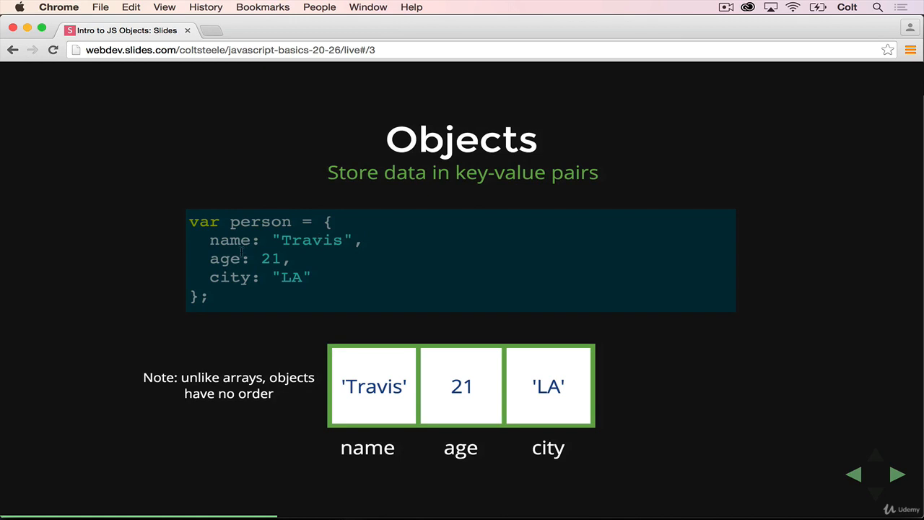
pyautogui.moveTo(317, 291)
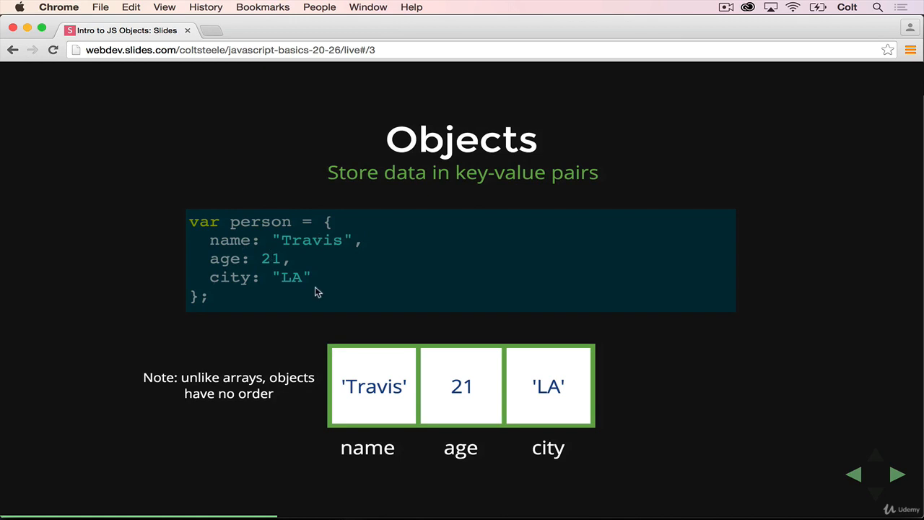
pyautogui.moveTo(360, 370)
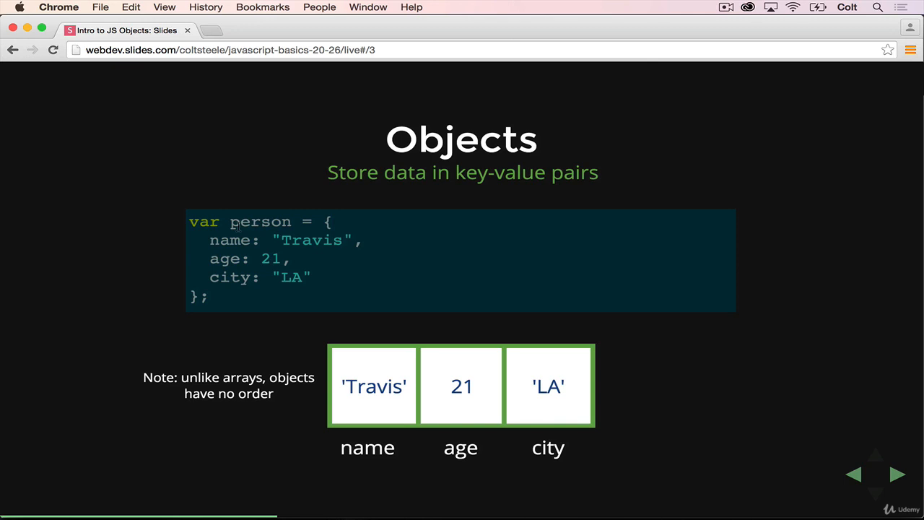
pyautogui.moveTo(639, 290)
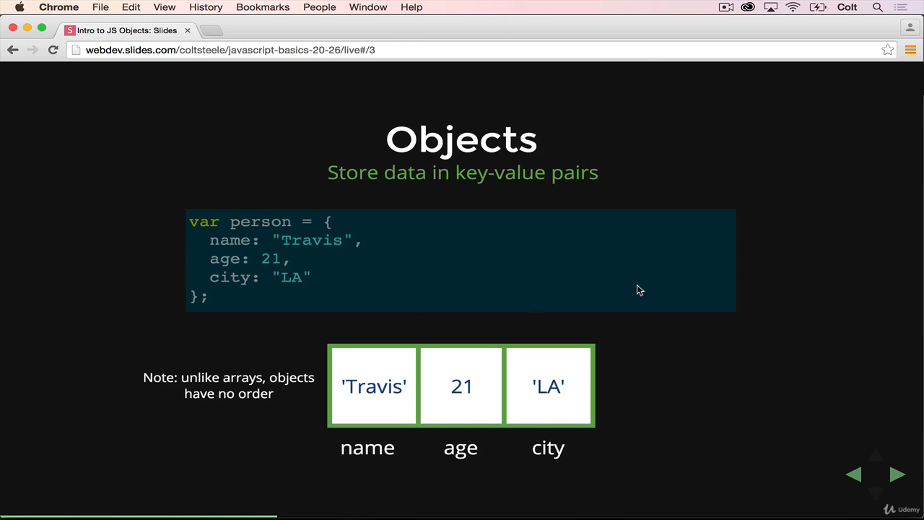
pyautogui.moveTo(492, 360)
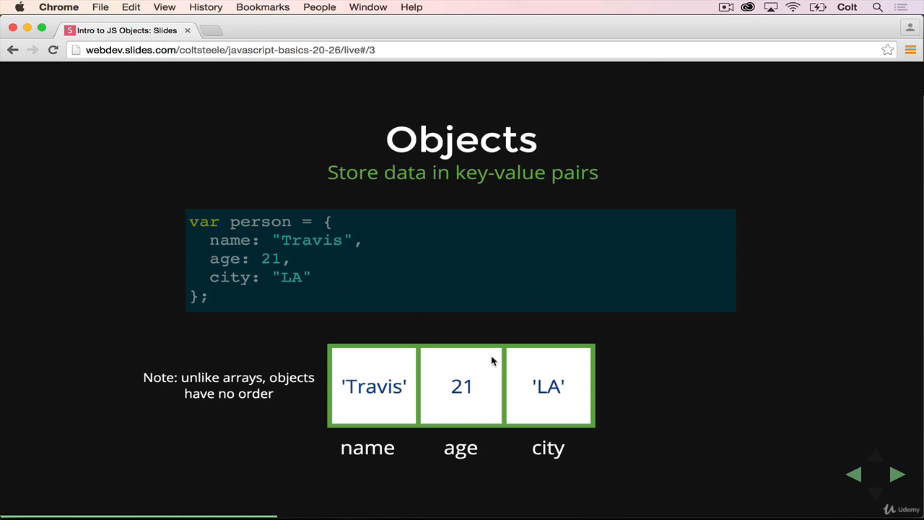
pyautogui.moveTo(711, 377)
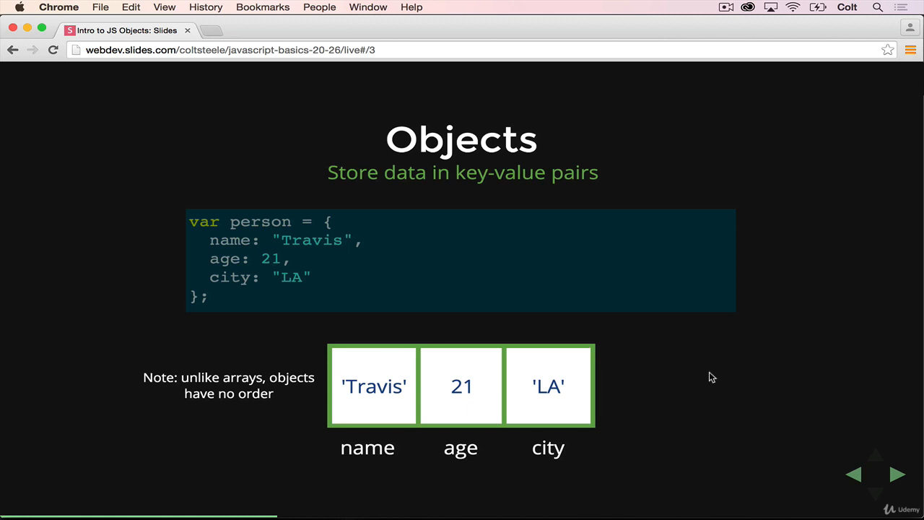
pyautogui.moveTo(376, 391)
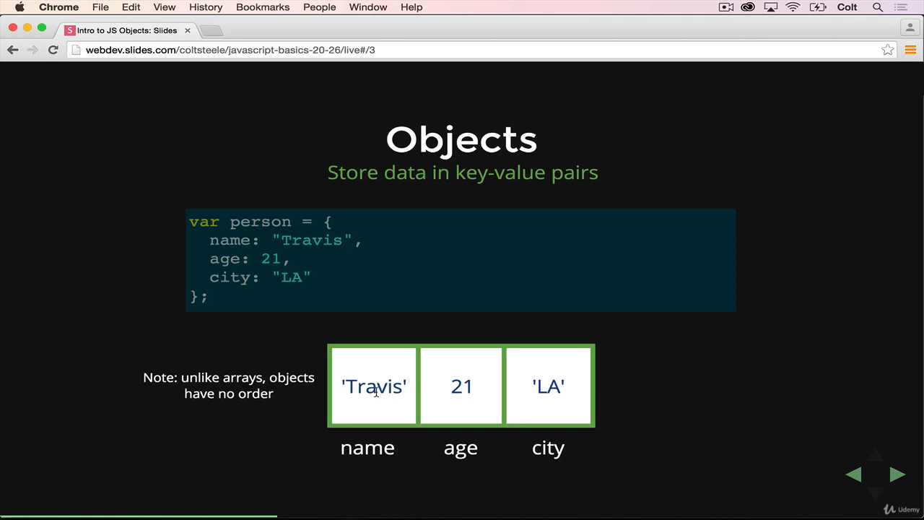
pyautogui.moveTo(371, 451)
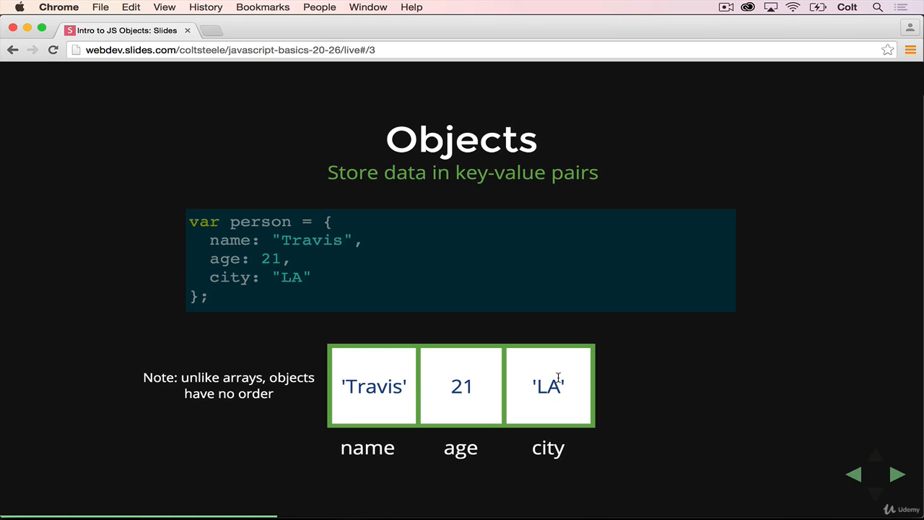
pyautogui.moveTo(748, 288)
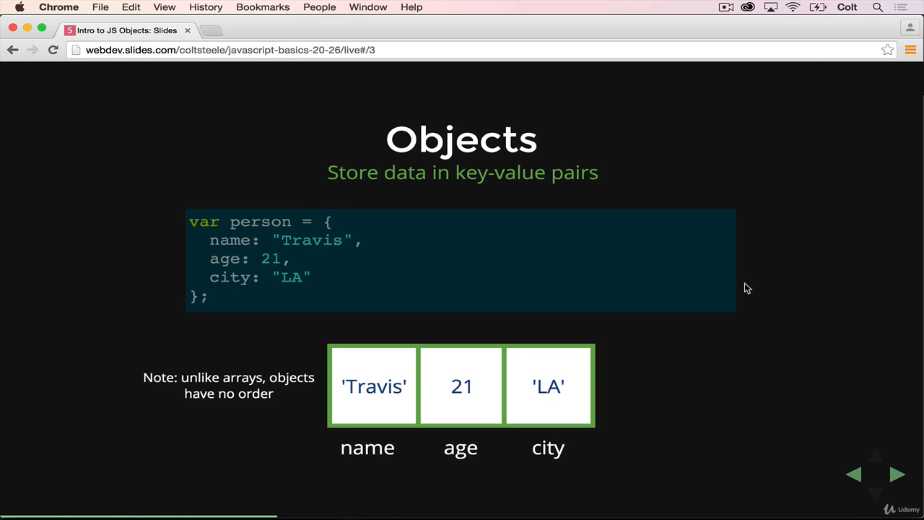
# Advance to the Retrieving Data slide showing bracket and dot notation.
pyautogui.click(897, 474)
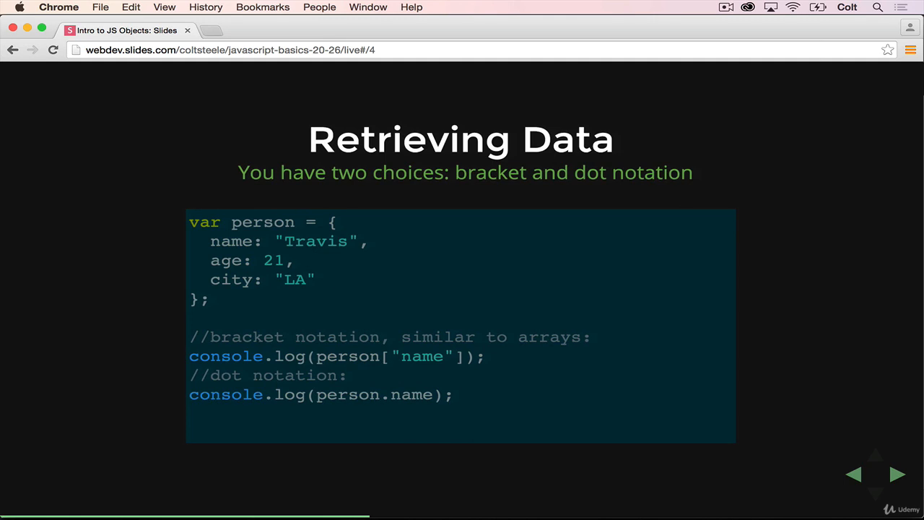
pyautogui.moveTo(639, 282)
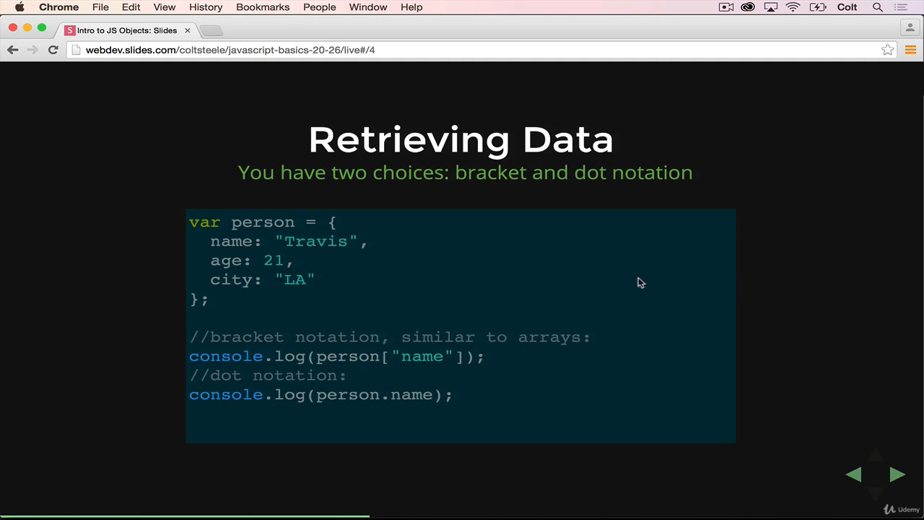
pyautogui.moveTo(360, 353)
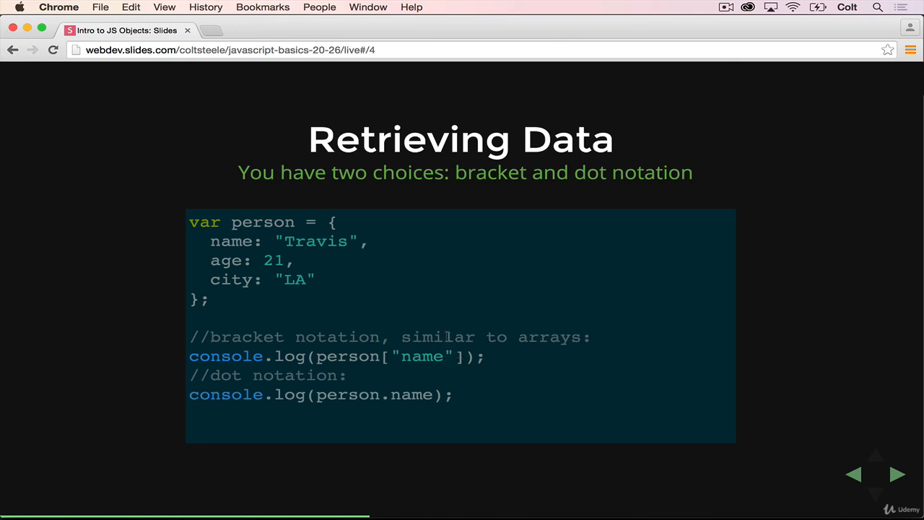
pyautogui.moveTo(536, 422)
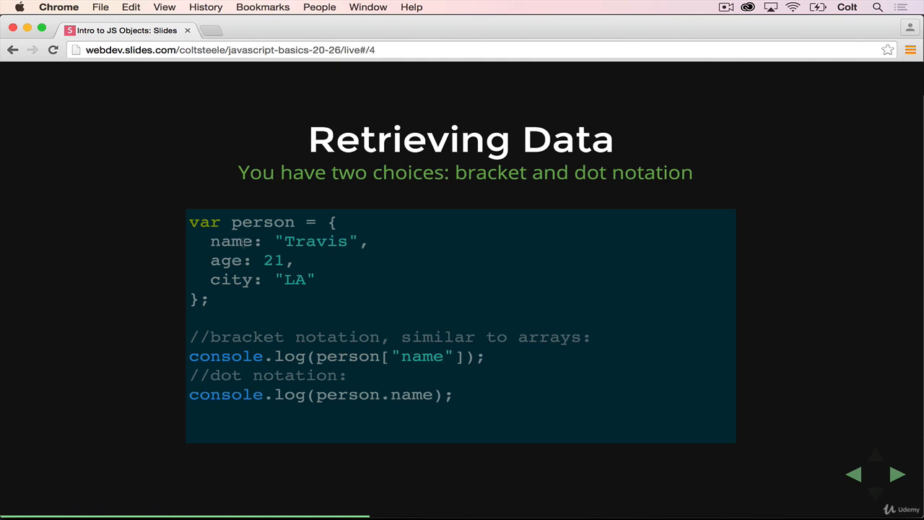
pyautogui.moveTo(435, 368)
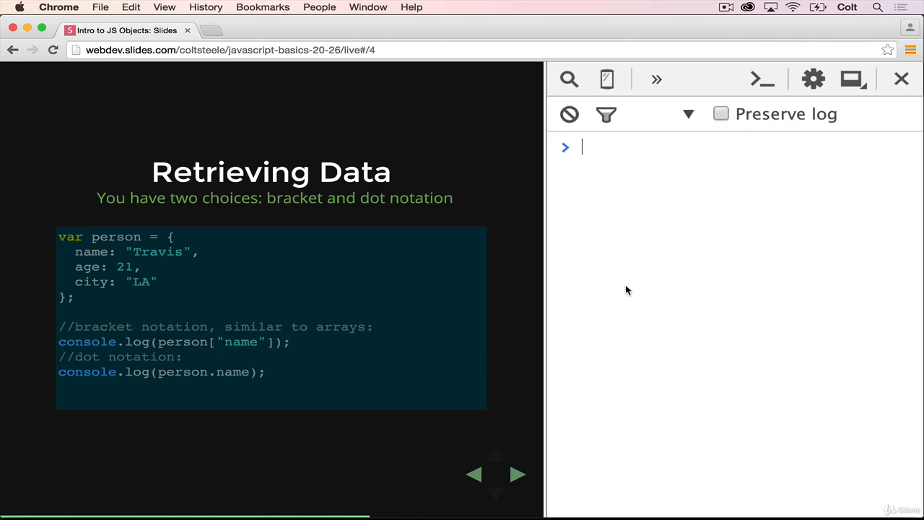
# Create var dog = { name: "Rusty", breed: "Mutt", age: 3 } and echo dog.
pyautogui.write('var do')
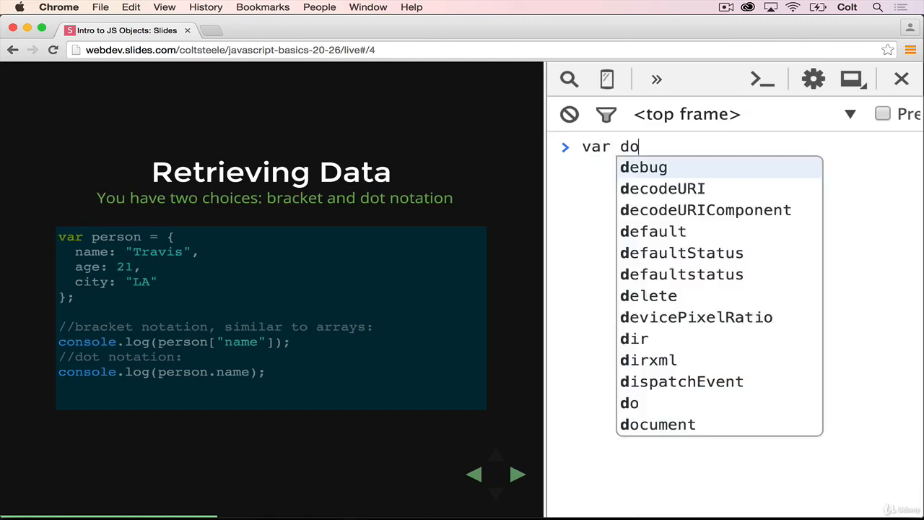
pyautogui.write('g = {')
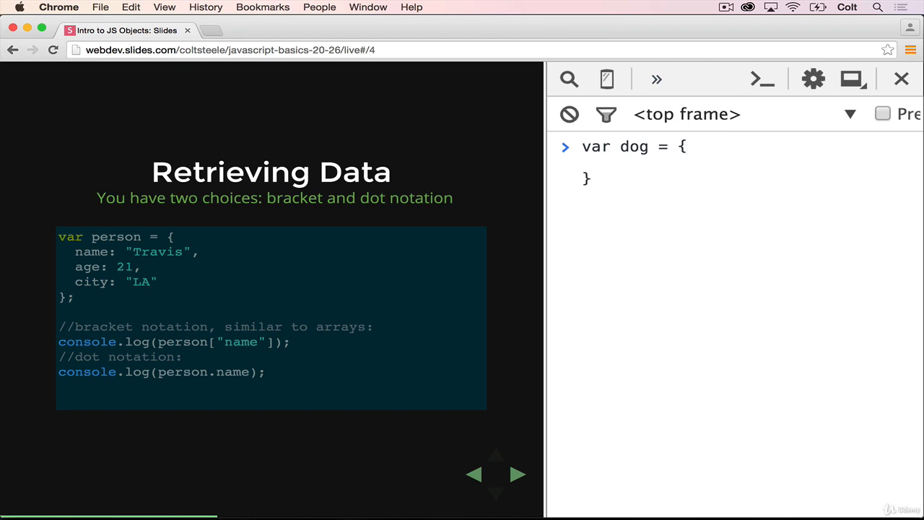
pyautogui.write('name: "Rusty",')
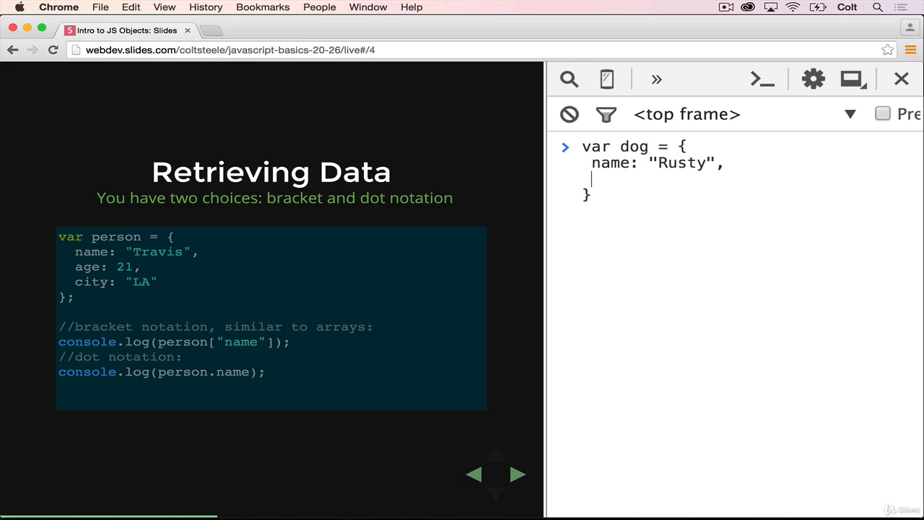
pyautogui.write('breed:')
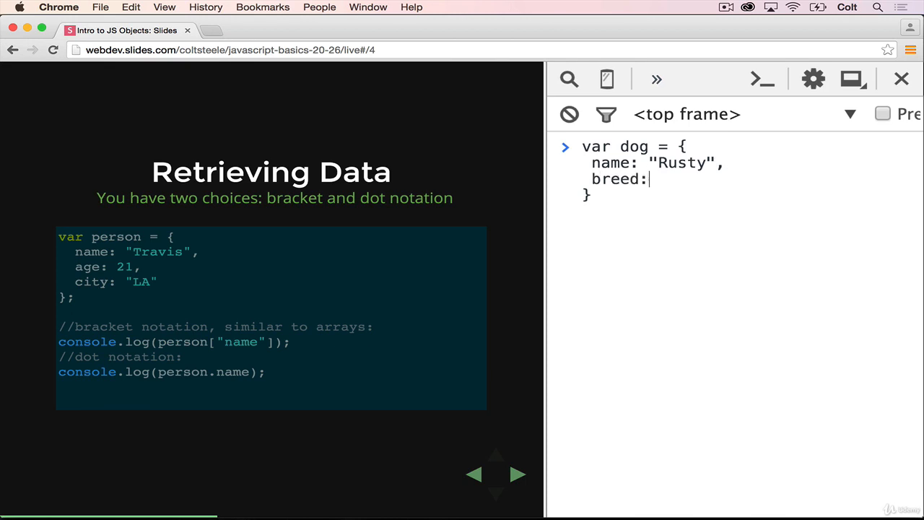
pyautogui.write('"Mutt",')
pyautogui.write('age')
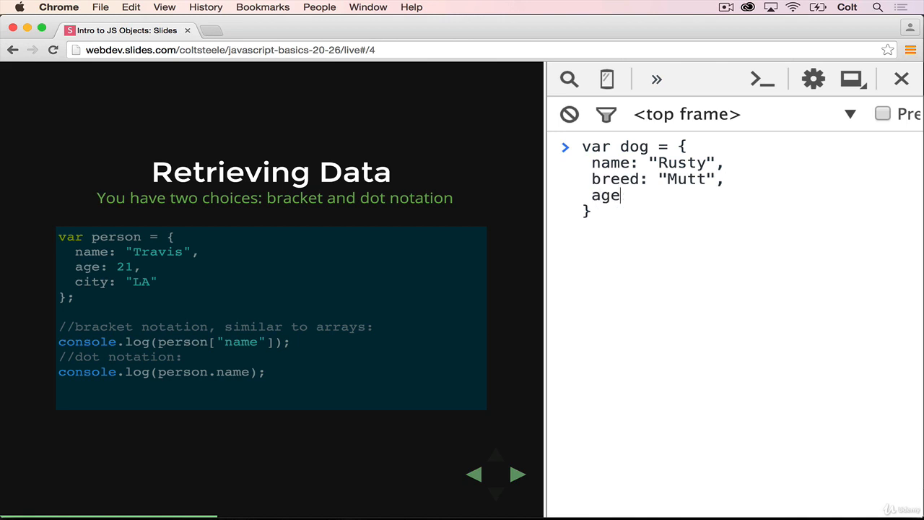
pyautogui.write(': 3')
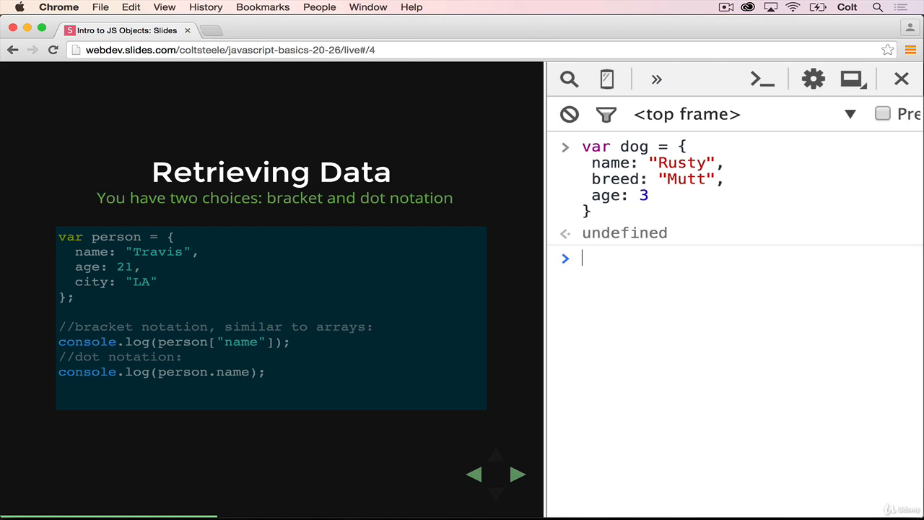
pyautogui.write('dog')
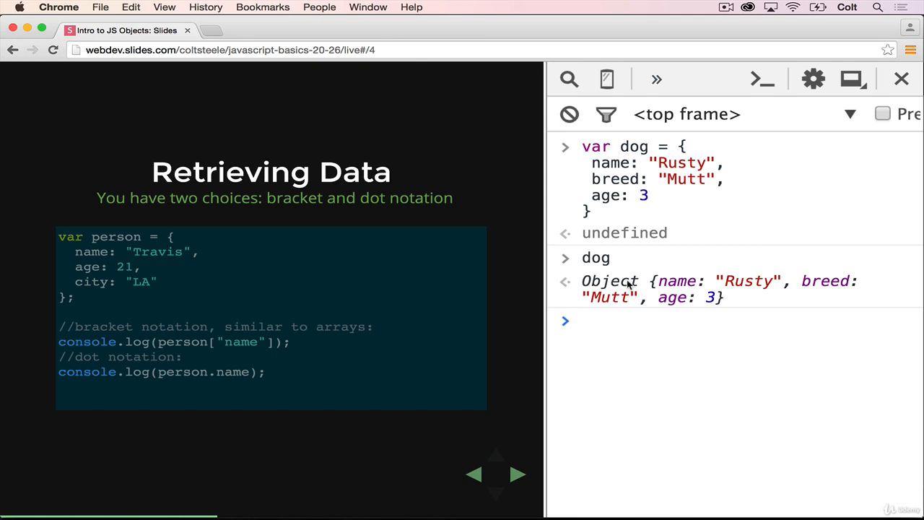
pyautogui.moveTo(794, 292)
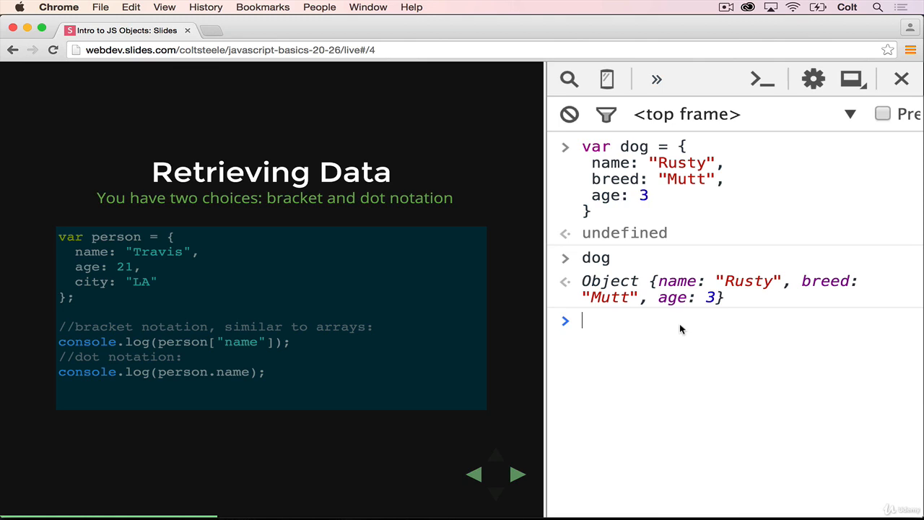
# Read the dog's age as dog["age"] and dog.age, both returning 3.
pyautogui.write('dog[')
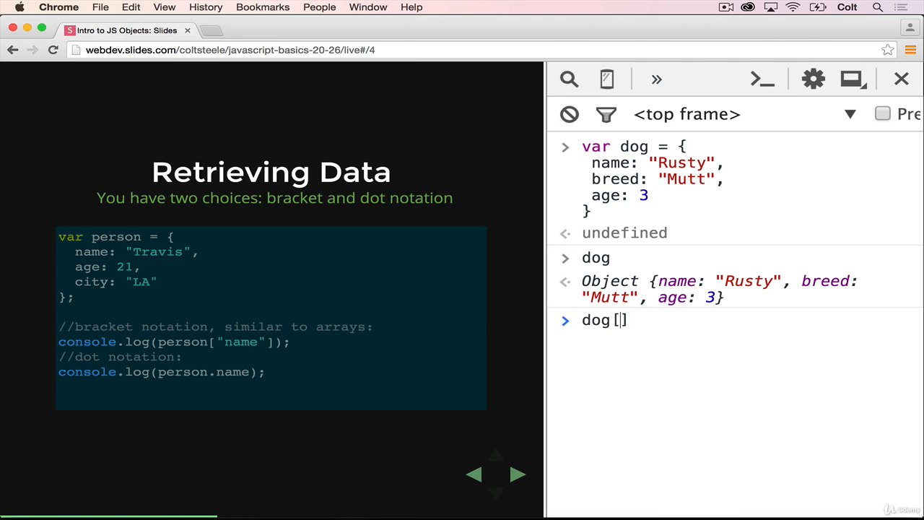
pyautogui.write('""')
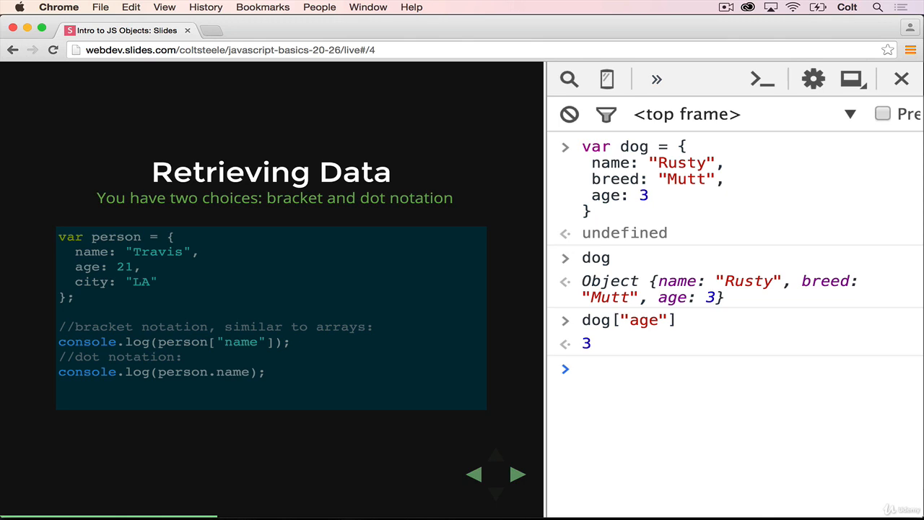
pyautogui.write('dog.age')
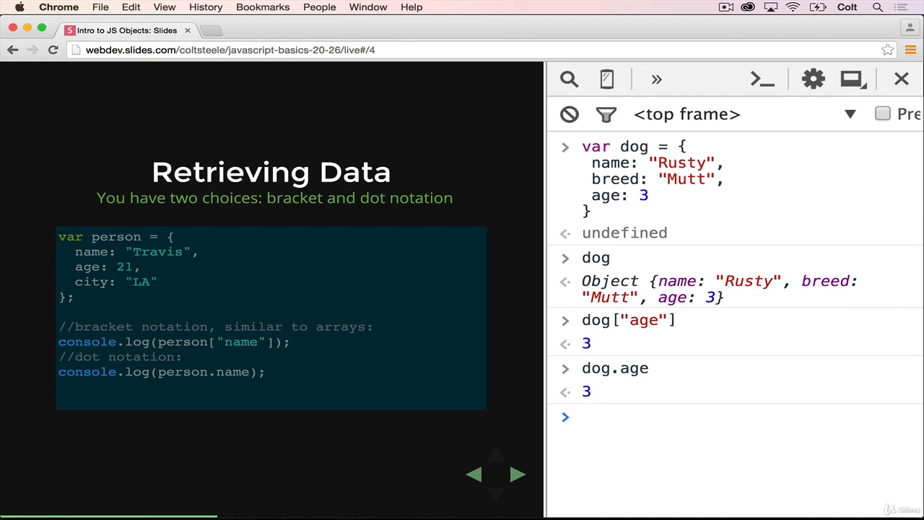
pyautogui.moveTo(732, 281)
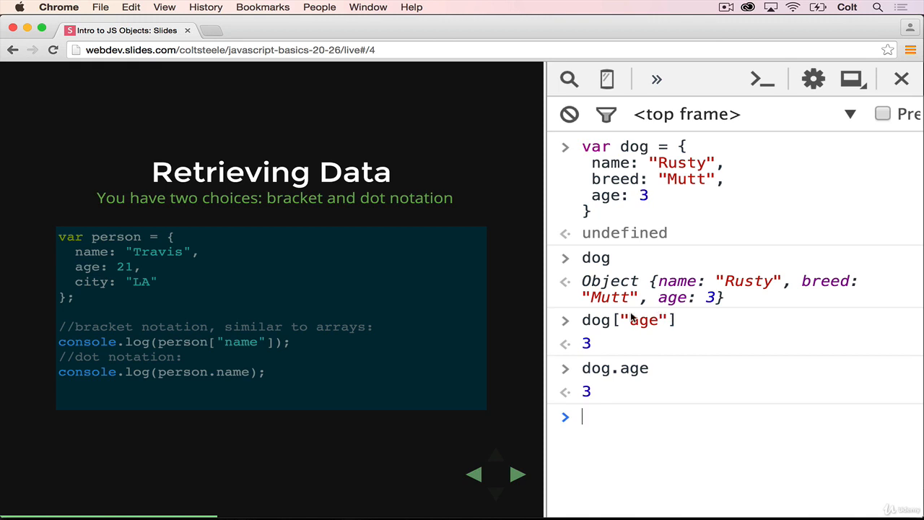
pyautogui.moveTo(625, 377)
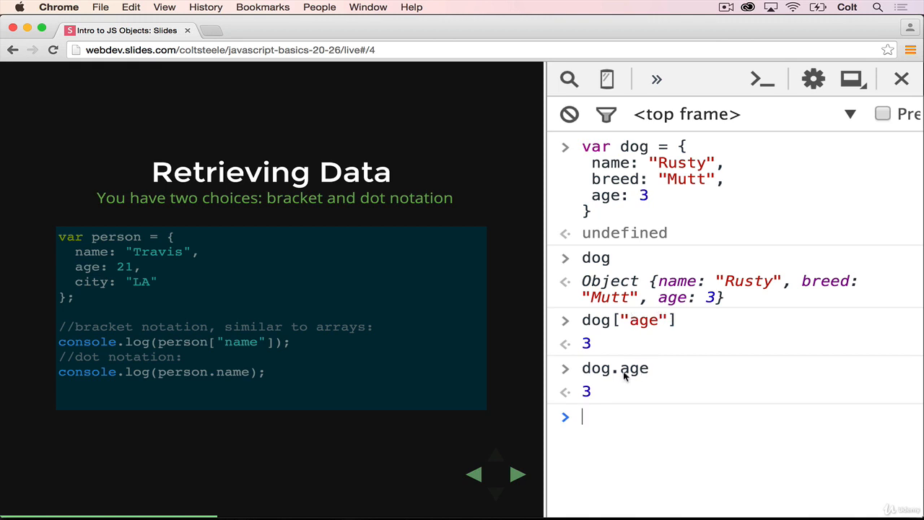
# Close the console to show the notation-differences slide, then advance to Updating Data.
pyautogui.click(518, 474)
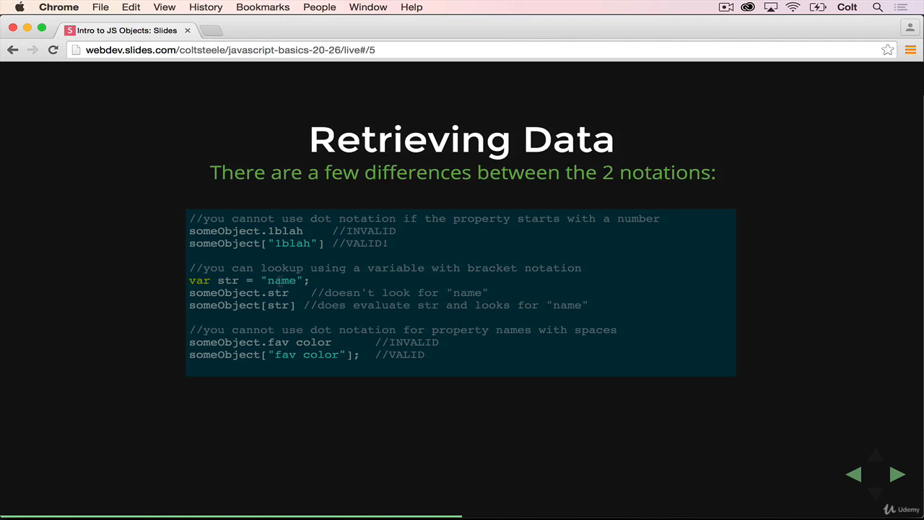
pyautogui.moveTo(228, 257)
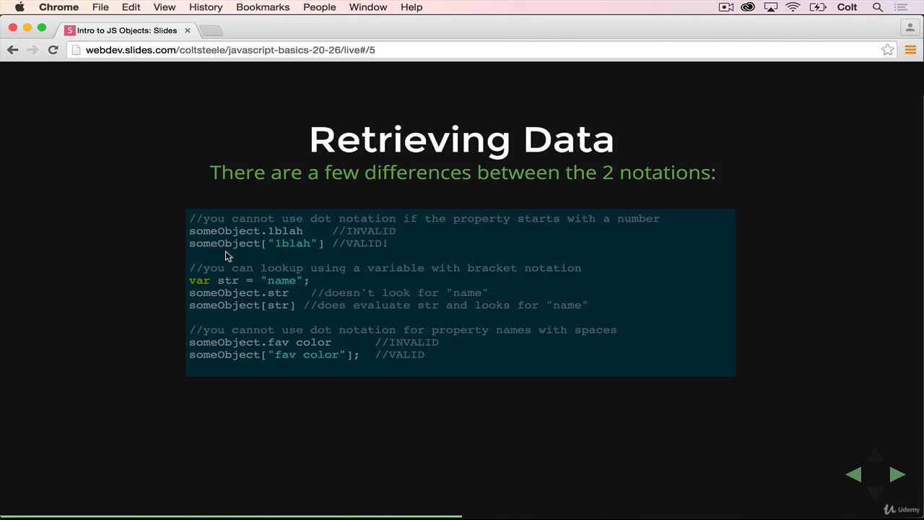
pyautogui.moveTo(275, 240)
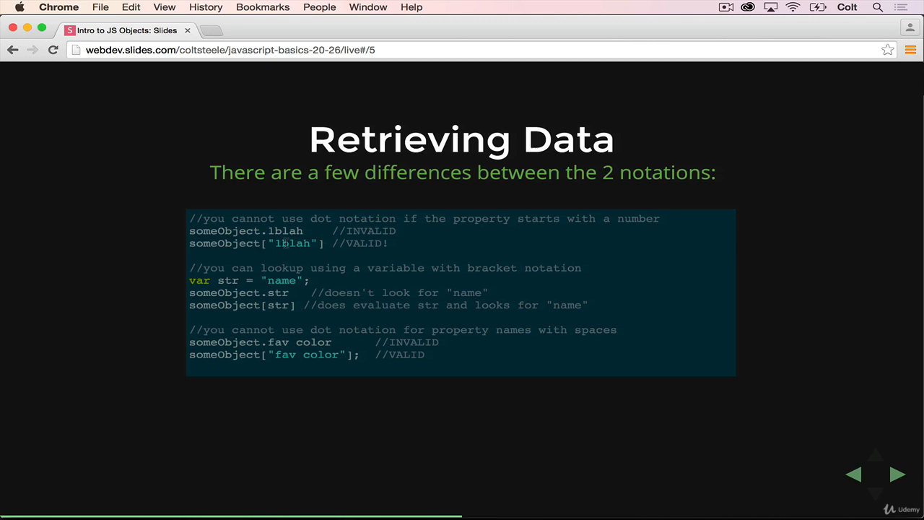
pyautogui.moveTo(289, 242)
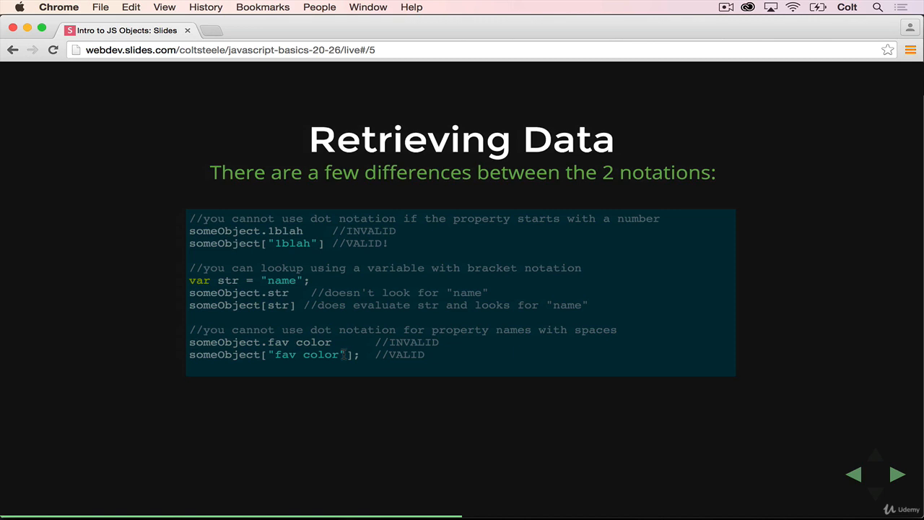
pyautogui.moveTo(343, 354)
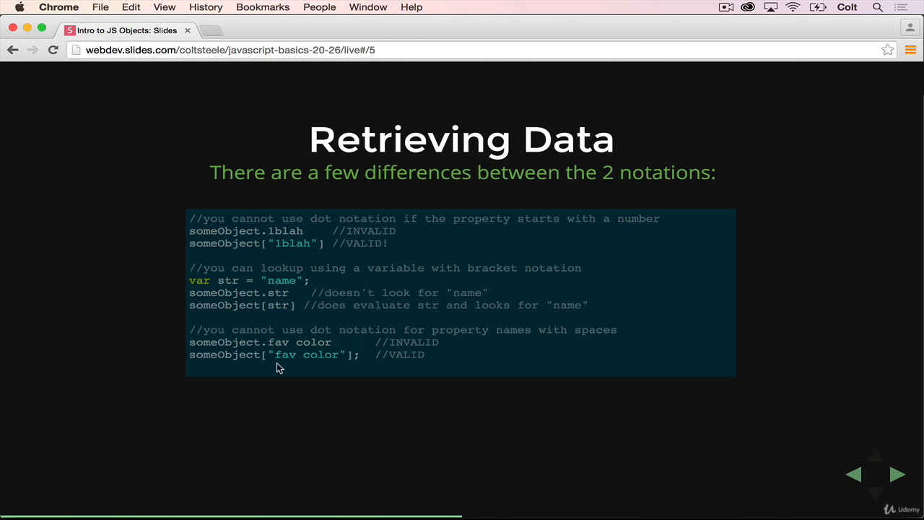
pyautogui.moveTo(333, 355)
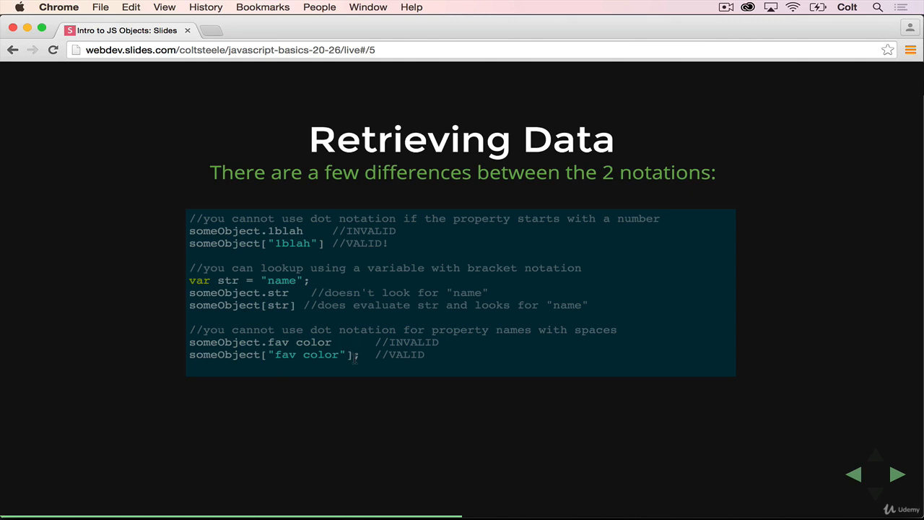
pyautogui.moveTo(401, 287)
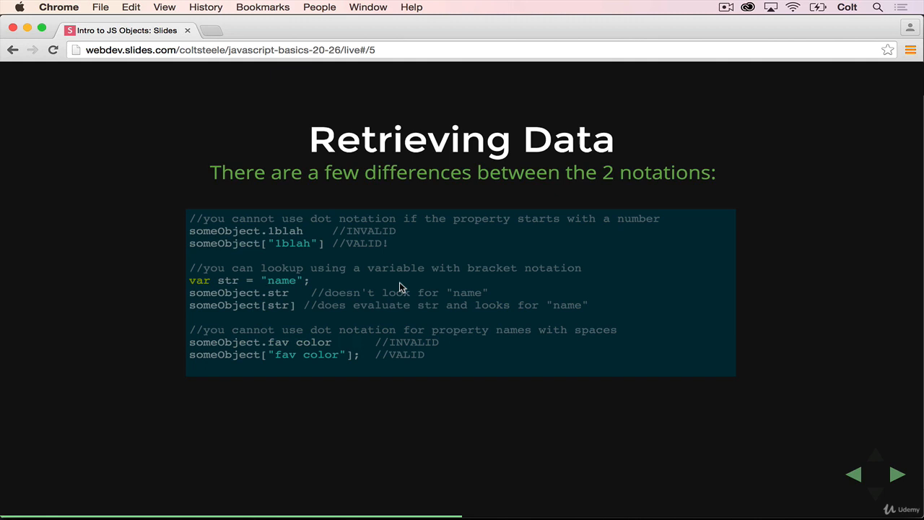
pyautogui.moveTo(323, 288)
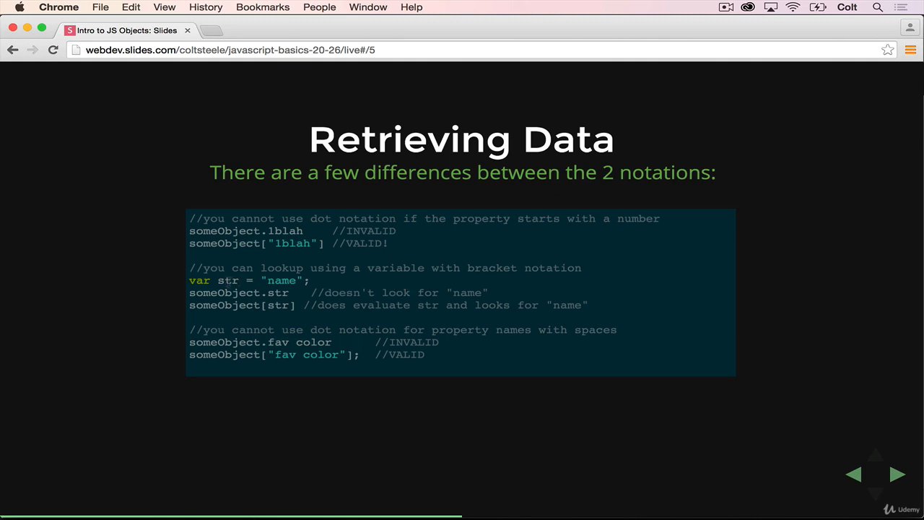
pyautogui.moveTo(312, 280)
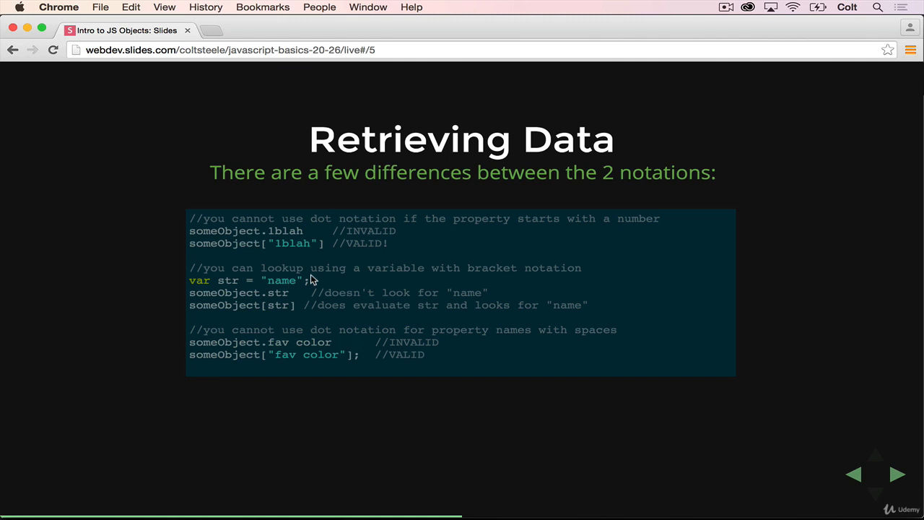
pyautogui.moveTo(258, 297)
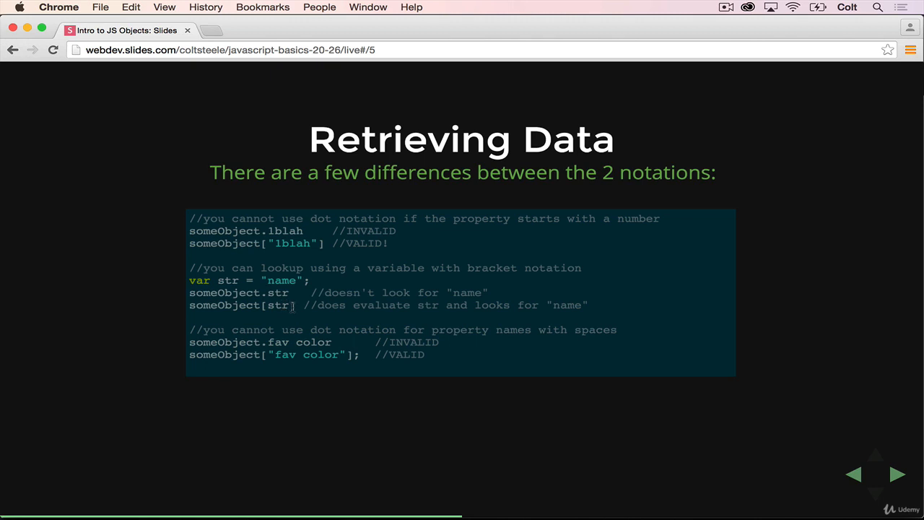
pyautogui.moveTo(268, 280)
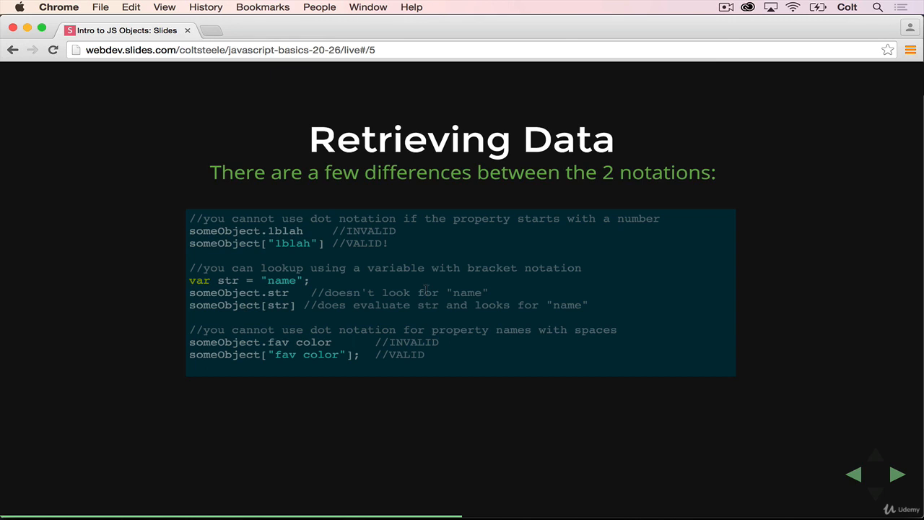
pyautogui.moveTo(468, 304)
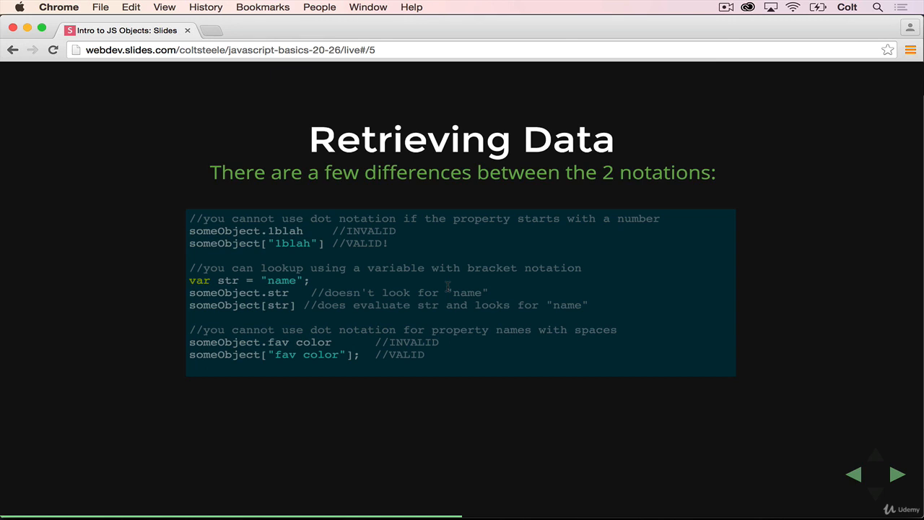
pyautogui.click(896, 474)
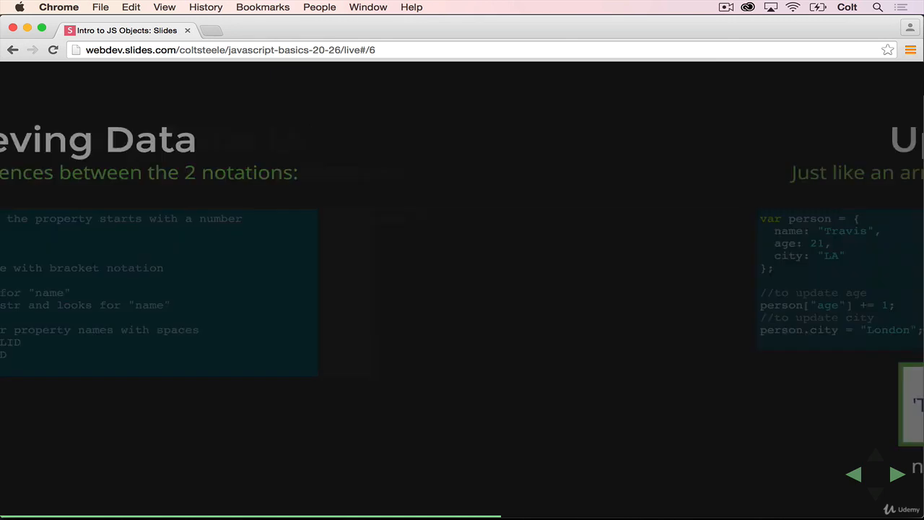
pyautogui.click(897, 474)
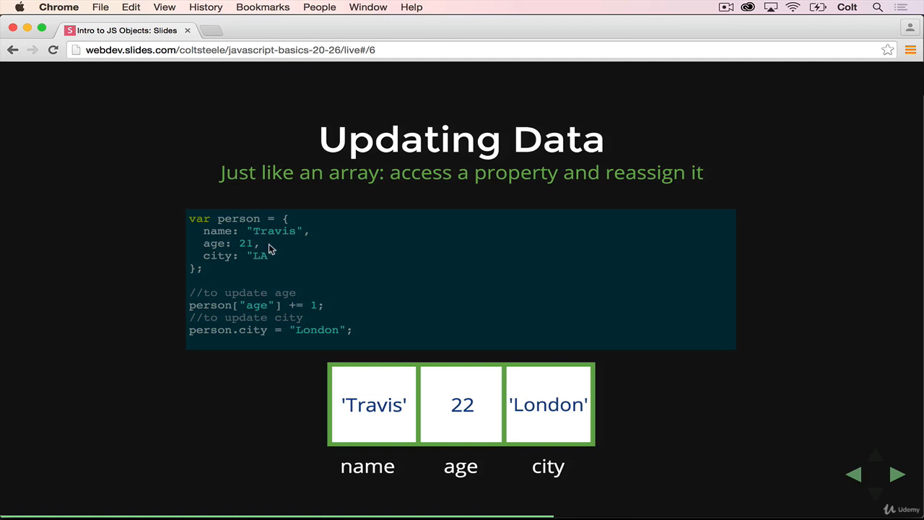
pyautogui.moveTo(309, 266)
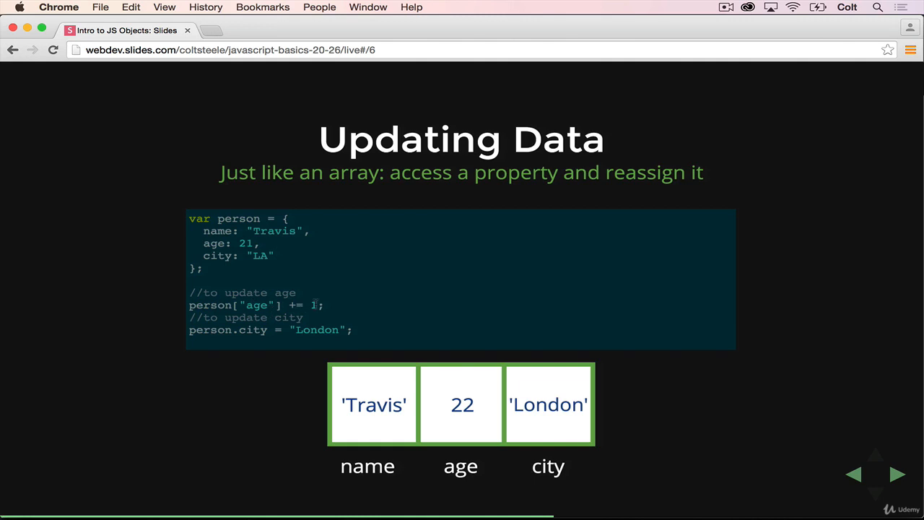
pyautogui.moveTo(375, 300)
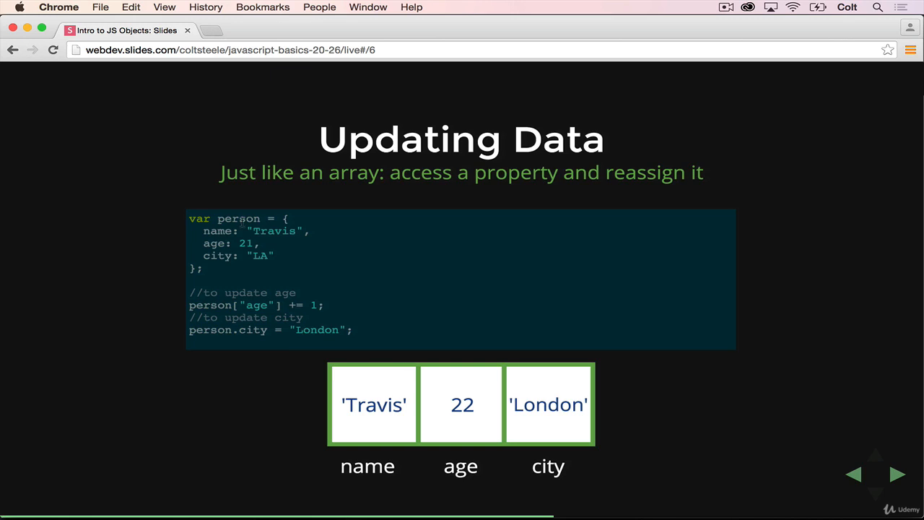
pyautogui.moveTo(280, 264)
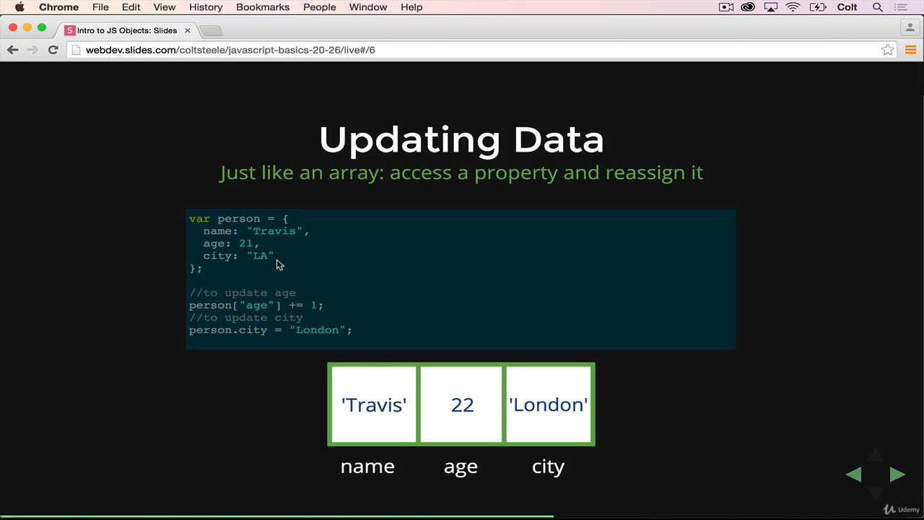
# In the console, set dog.age to 4, then increment it to 5.
pyautogui.press('F12')
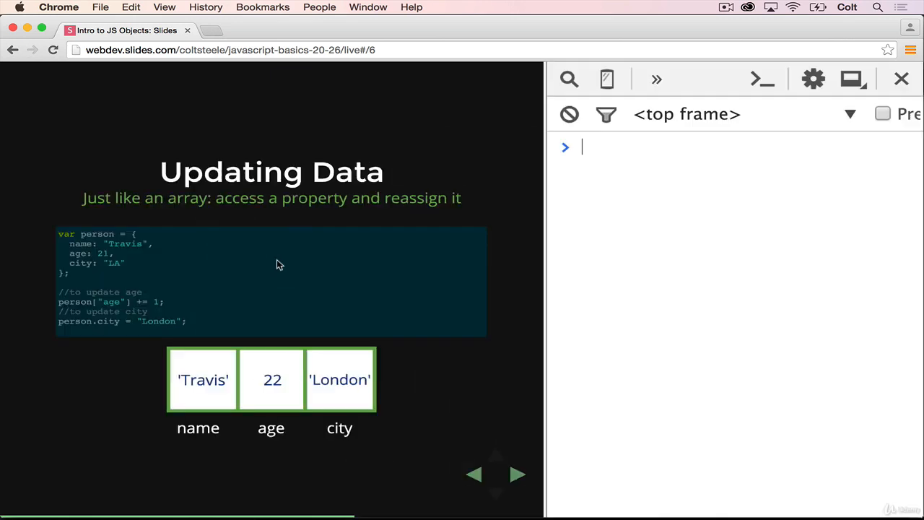
pyautogui.write('dog')
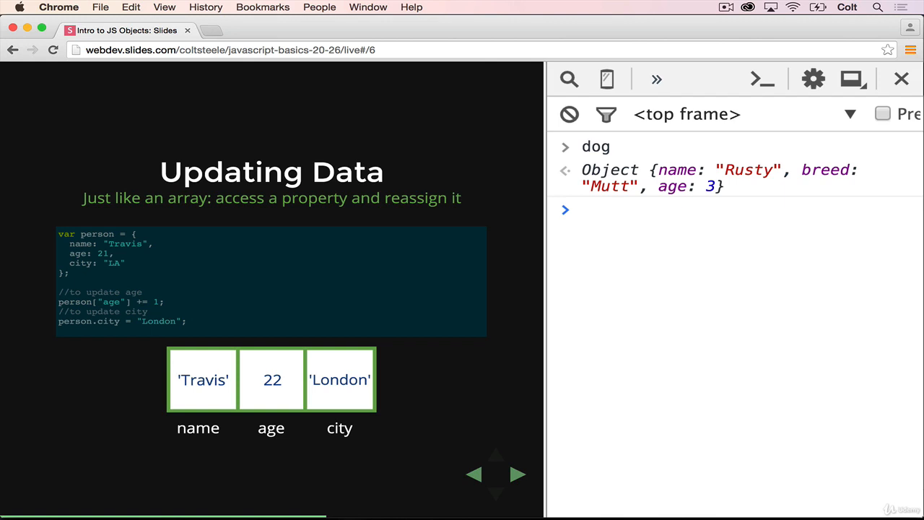
pyautogui.write('dog')
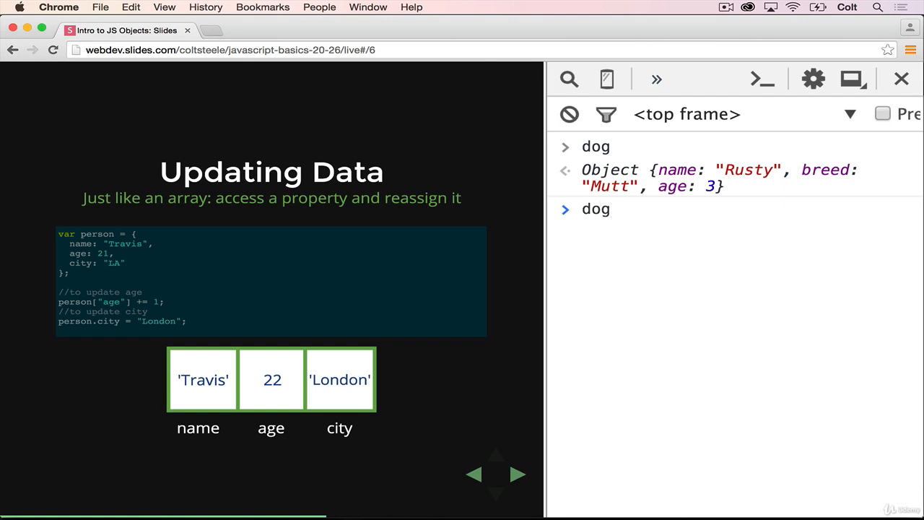
pyautogui.write('.age =')
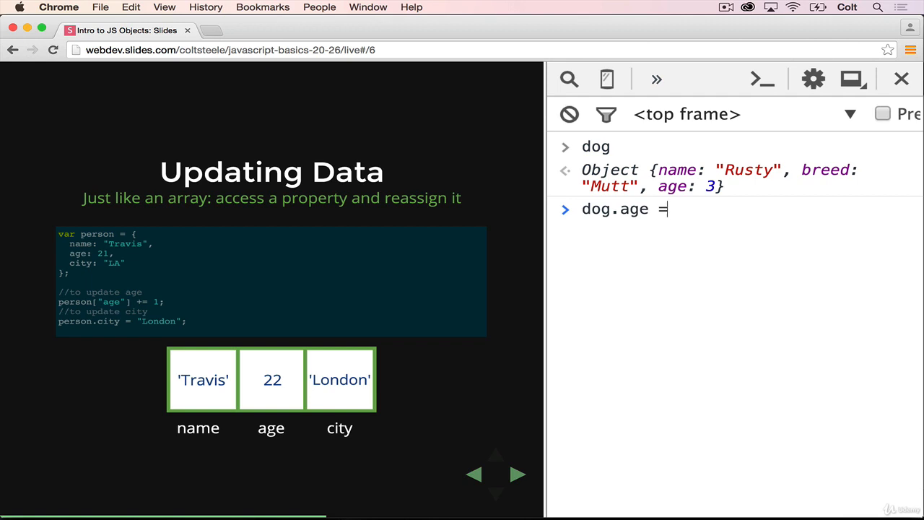
pyautogui.write('4;')
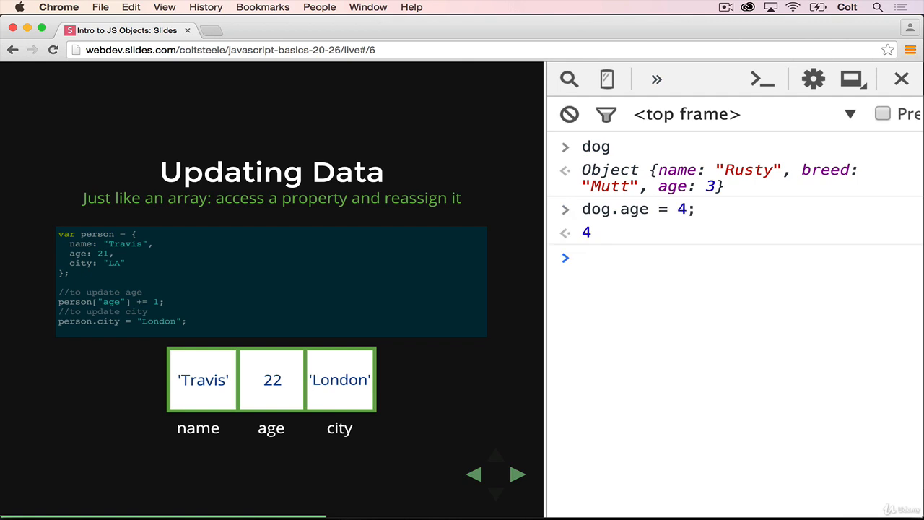
pyautogui.write('dog')
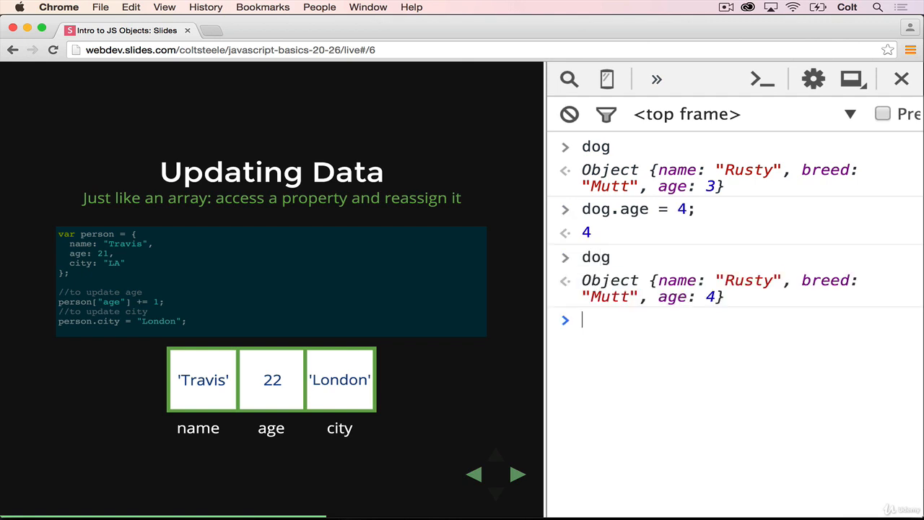
pyautogui.write('dog.age')
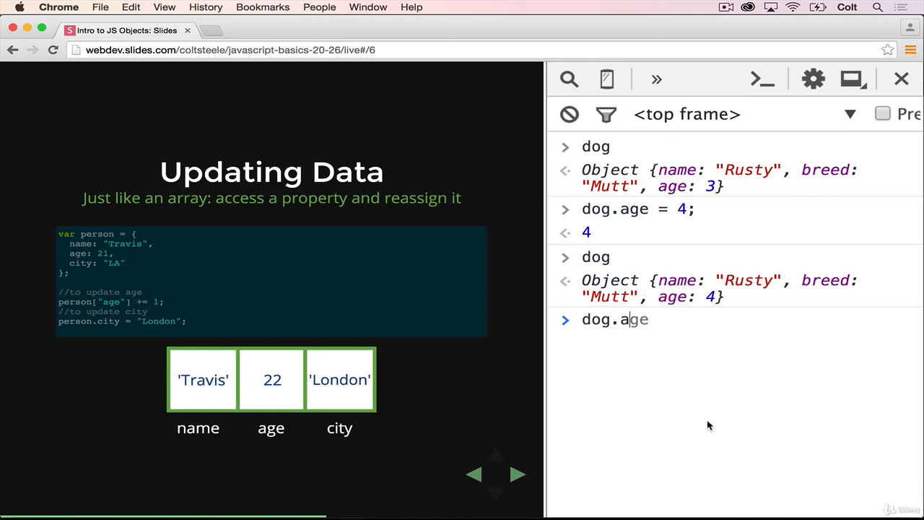
pyautogui.write('+= 1;')
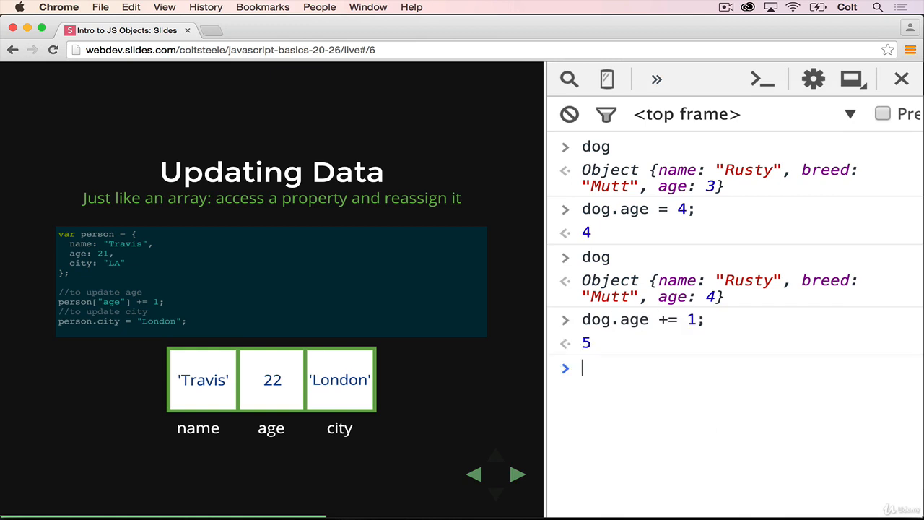
pyautogui.write('dog')
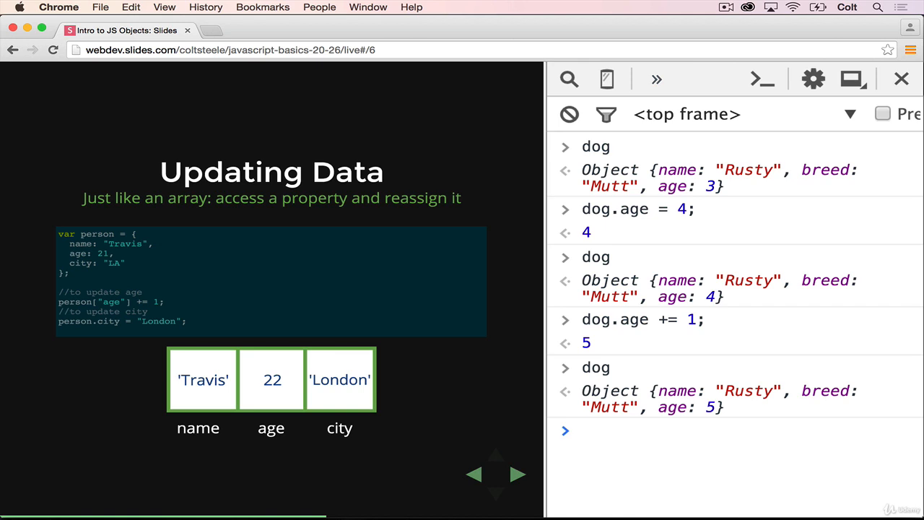
# Rename the dog to "Tater" with bracket notation, inspect dog, and close DevTools.
pyautogui.write('dog')
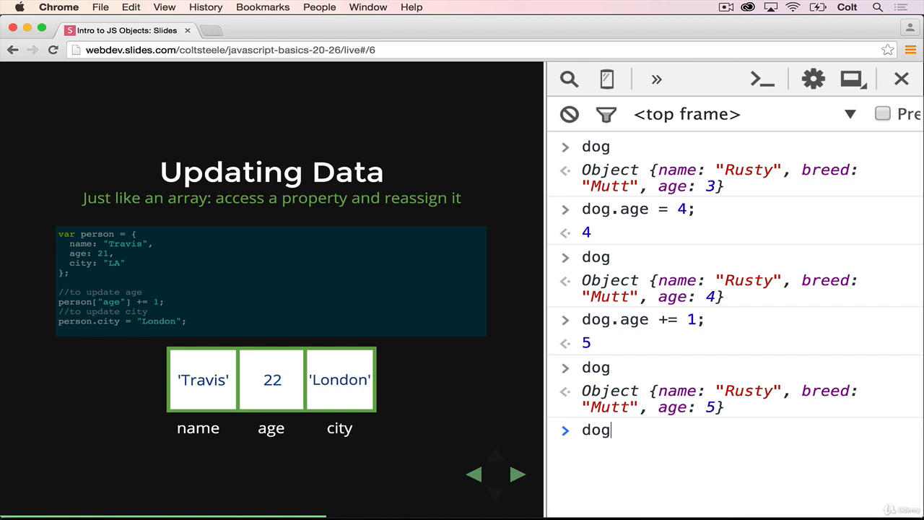
pyautogui.write('["name "]')
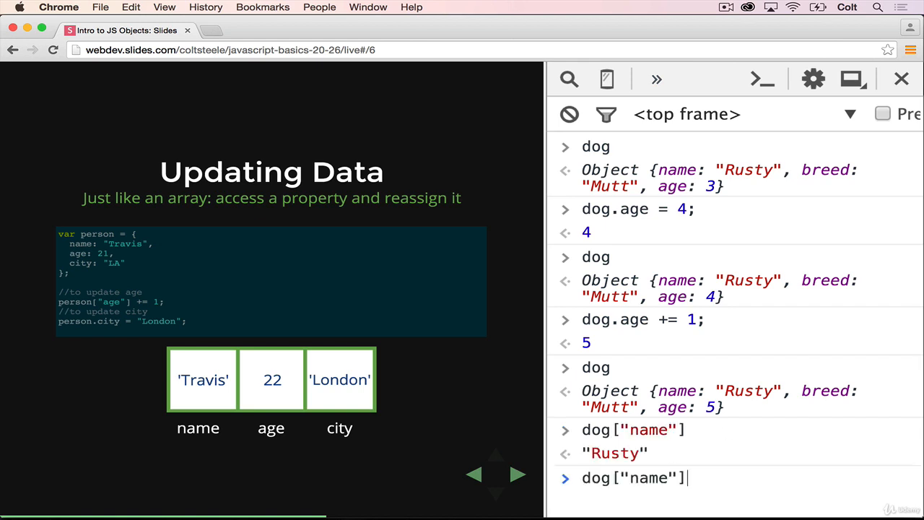
pyautogui.write('= "')
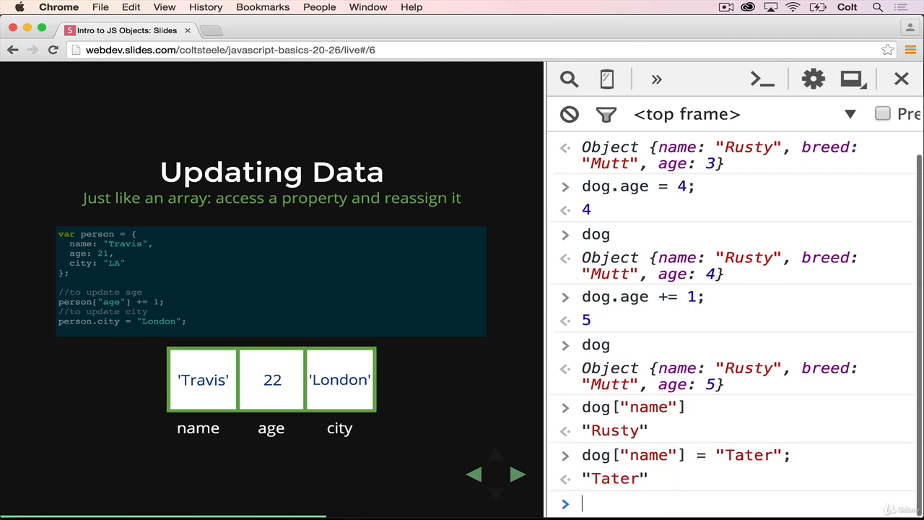
pyautogui.write('dog')
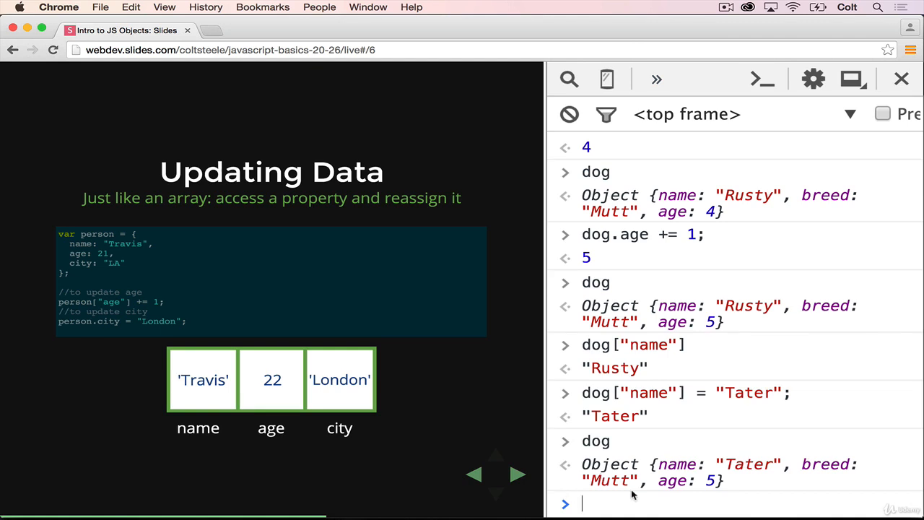
pyautogui.click(901, 79)
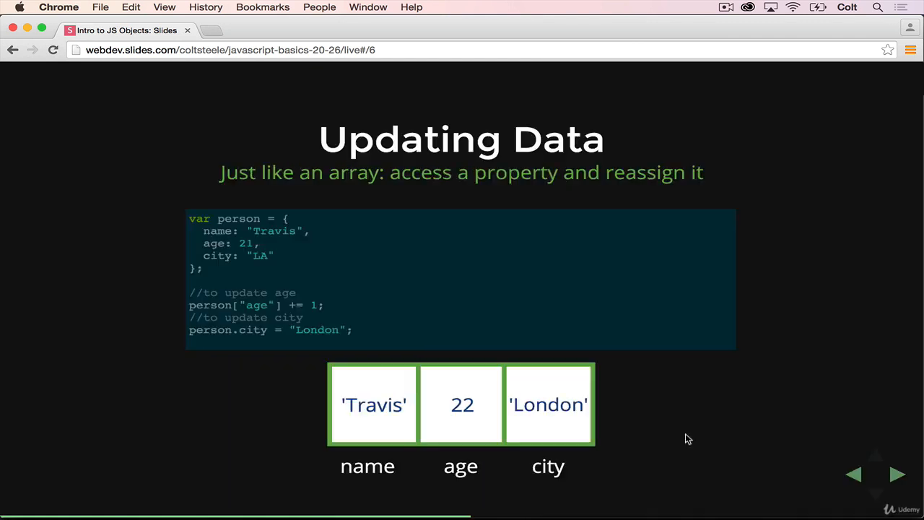
# Advance to the Creating Objects slide showing three ways to initialize a person.
pyautogui.click(896, 474)
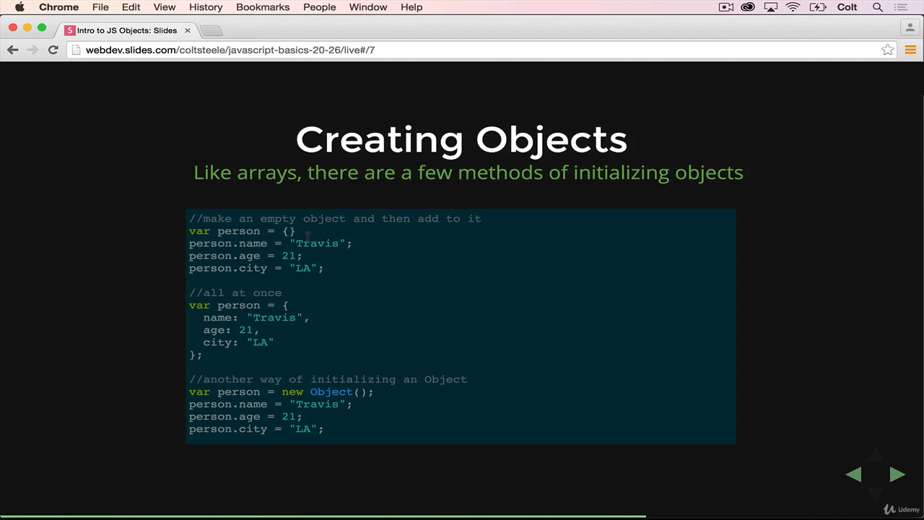
pyautogui.moveTo(309, 237)
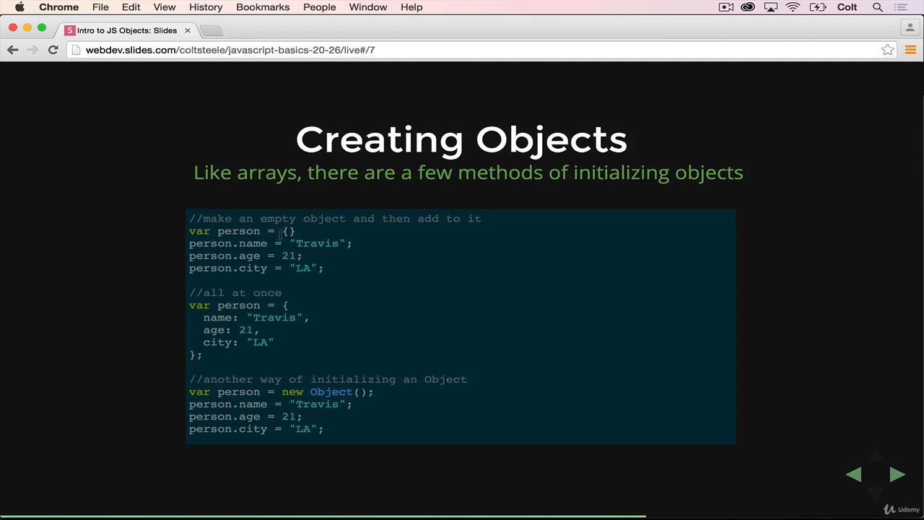
pyautogui.moveTo(300, 236)
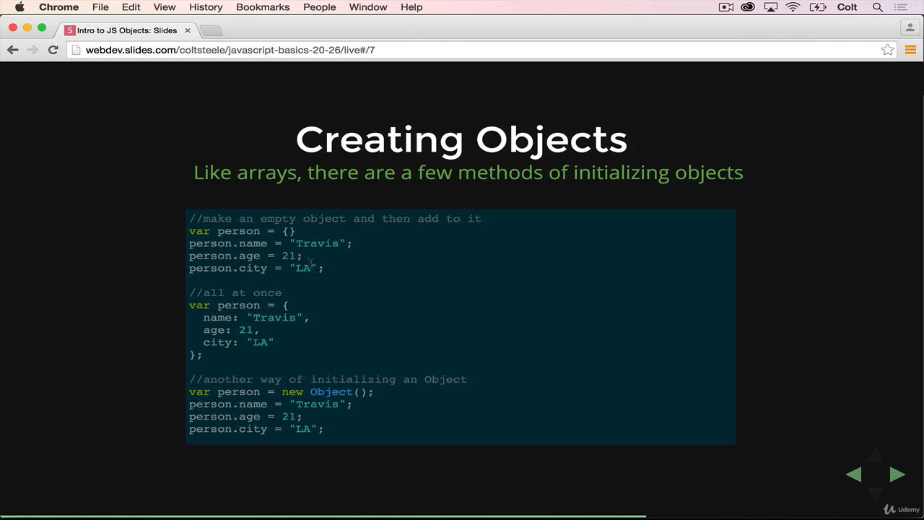
pyautogui.moveTo(323, 278)
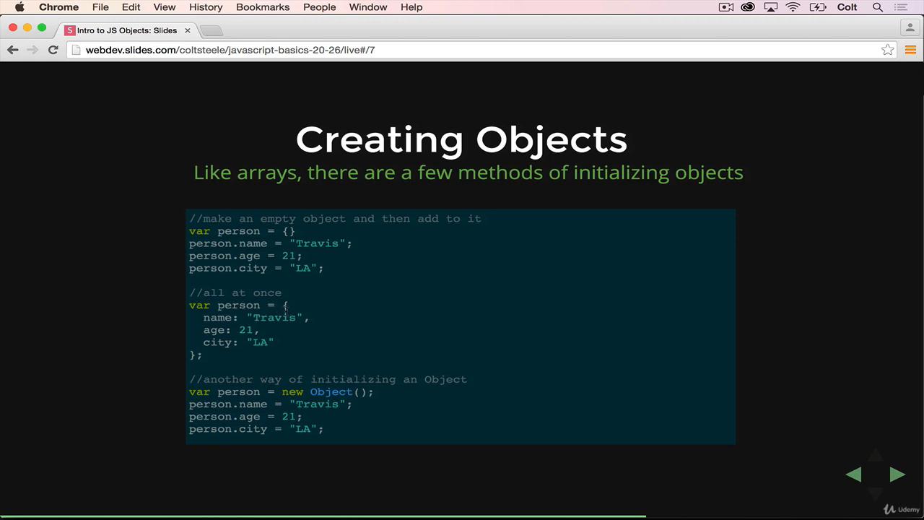
pyautogui.moveTo(312, 314)
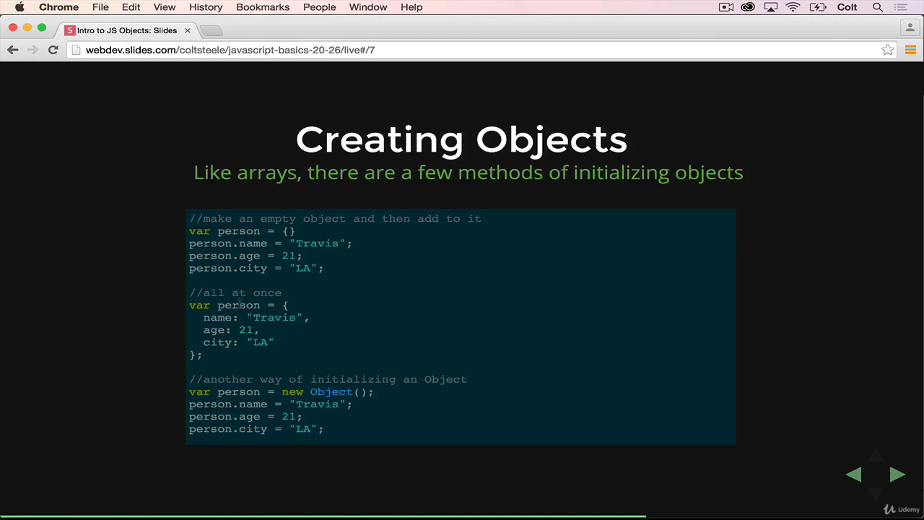
pyautogui.moveTo(248, 358)
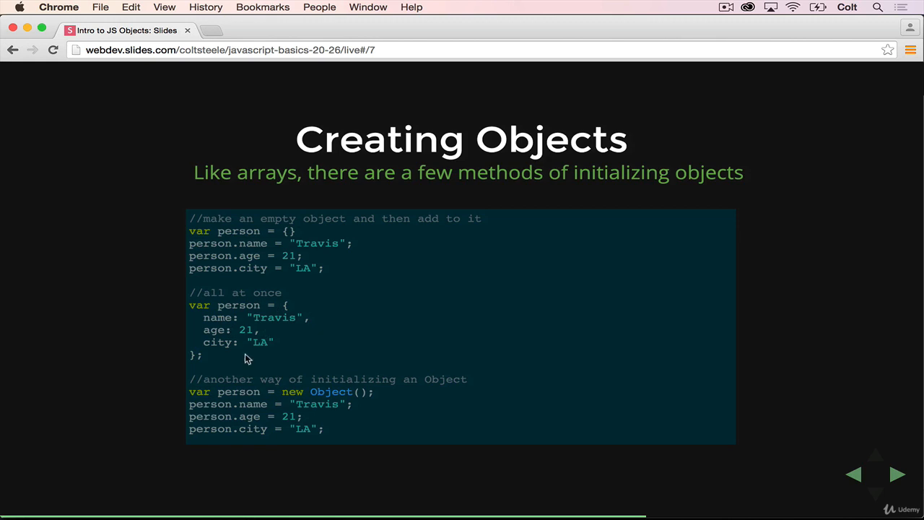
pyautogui.moveTo(292, 340)
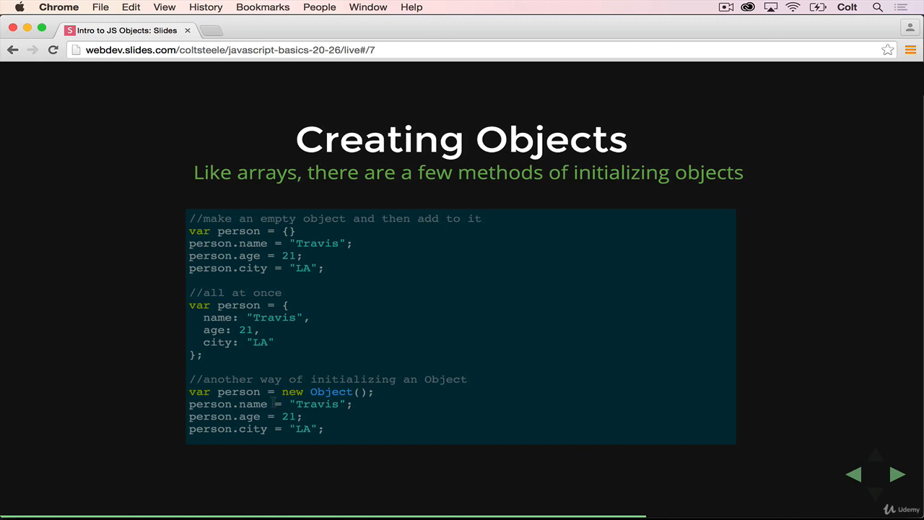
pyautogui.moveTo(502, 395)
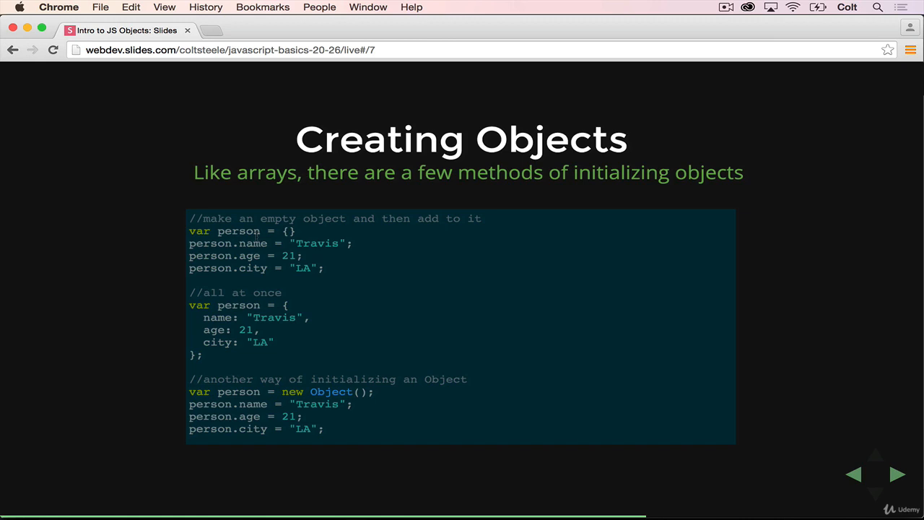
# Advance to the Objects slide with the junkObject and its nested pet object.
pyautogui.click(896, 474)
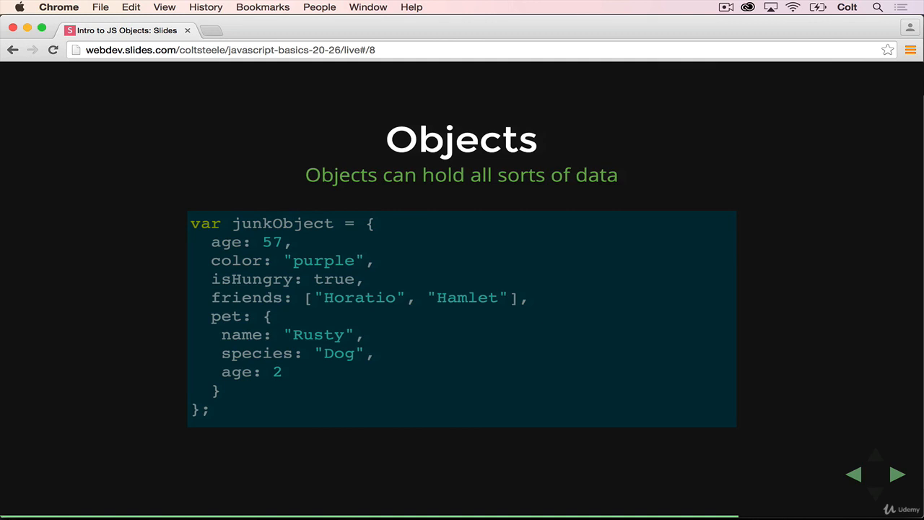
pyautogui.moveTo(322, 310)
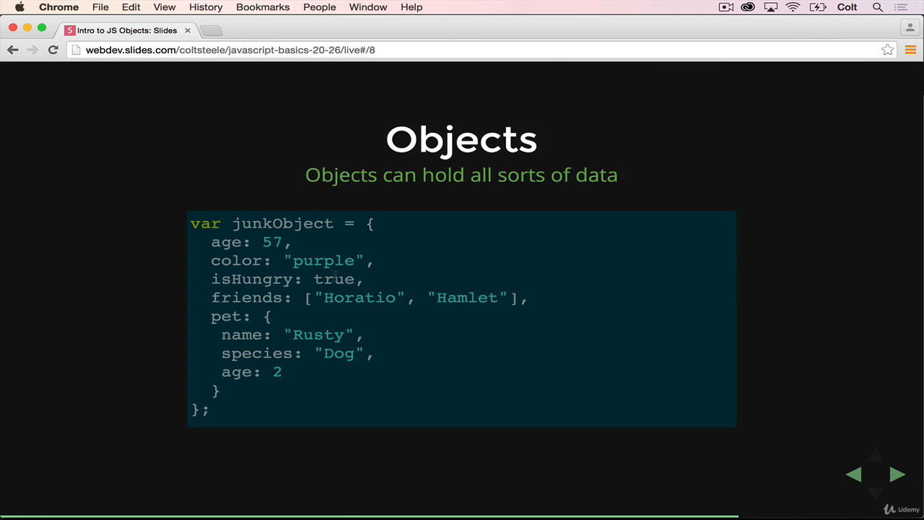
pyautogui.moveTo(535, 301)
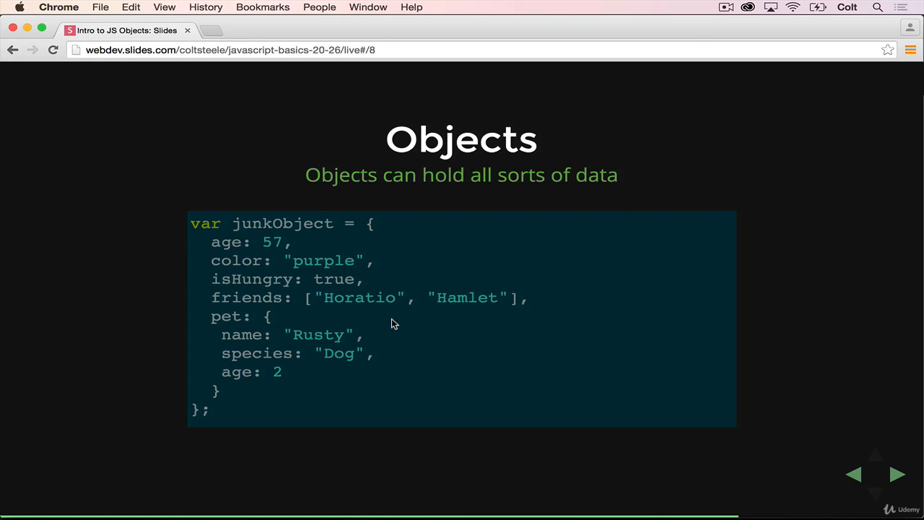
pyautogui.moveTo(746, 183)
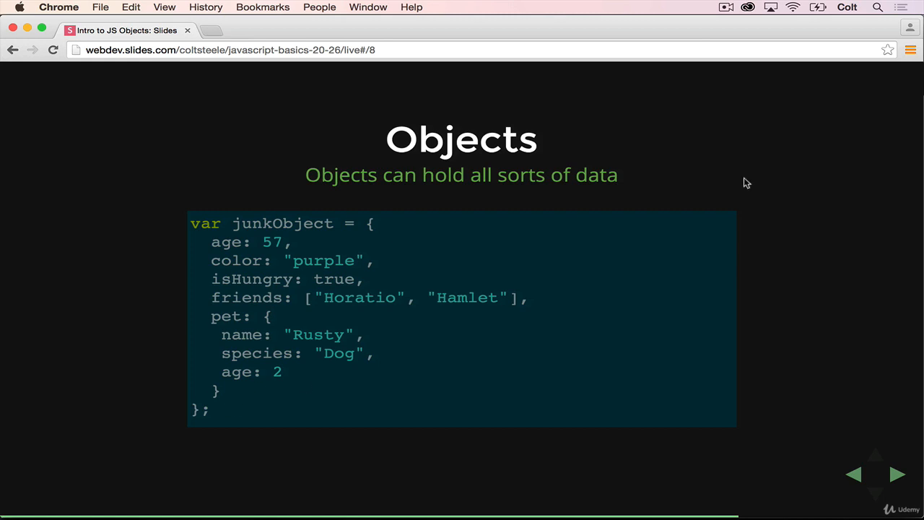